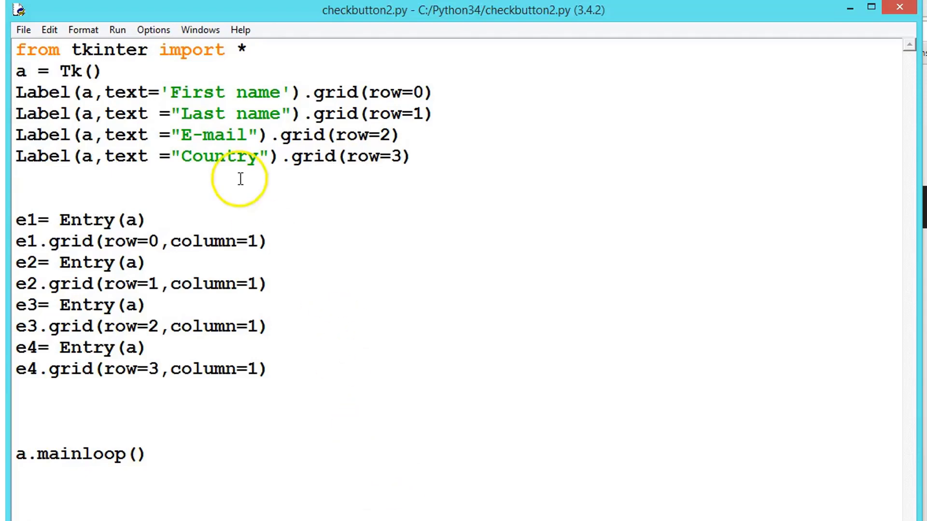
Step: Run checkbutton2.py to open the First name, Last name, E-mail and Country form
click(402, 156)
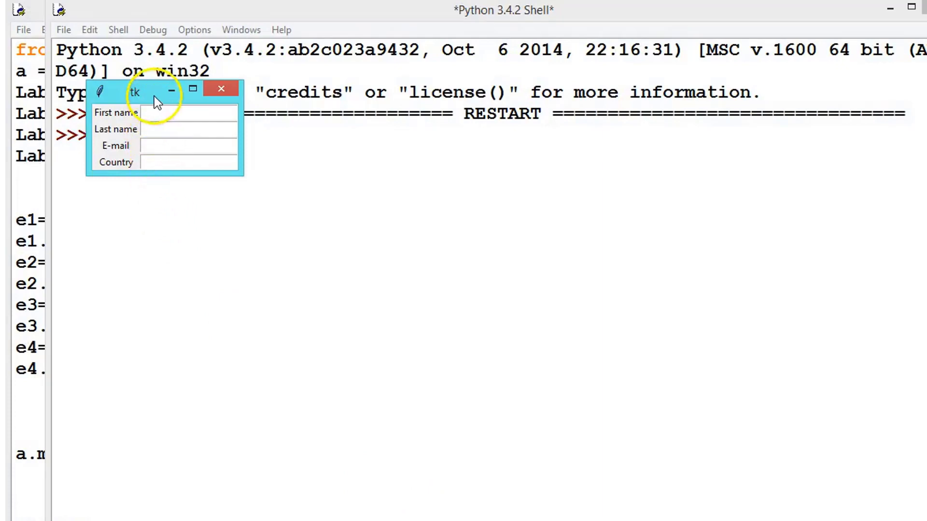
Step: Move the empty Tk form window lower on screen, then close it
drag(166, 90, 213, 177)
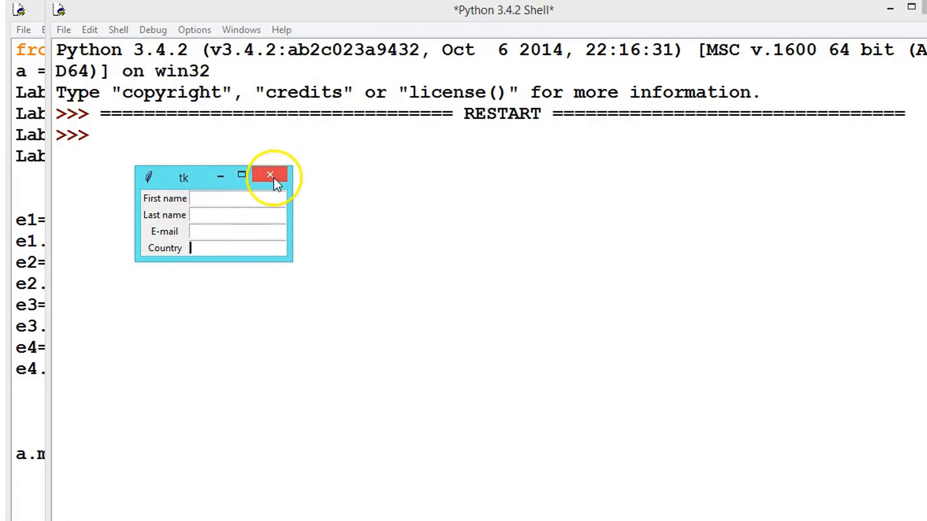
click(271, 174)
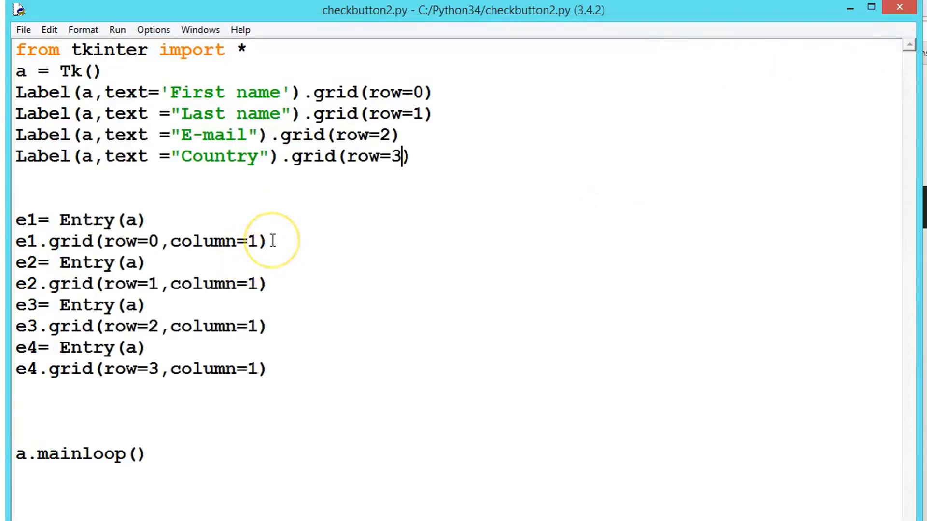
Step: Add e1.insert(0,"peter") on a new line below the first entry's grid call
key(enter)
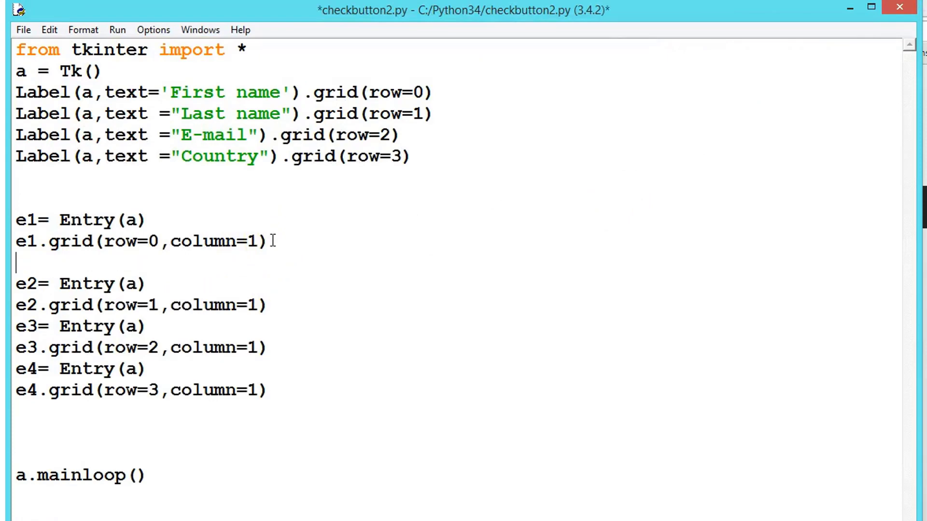
text(e1.)
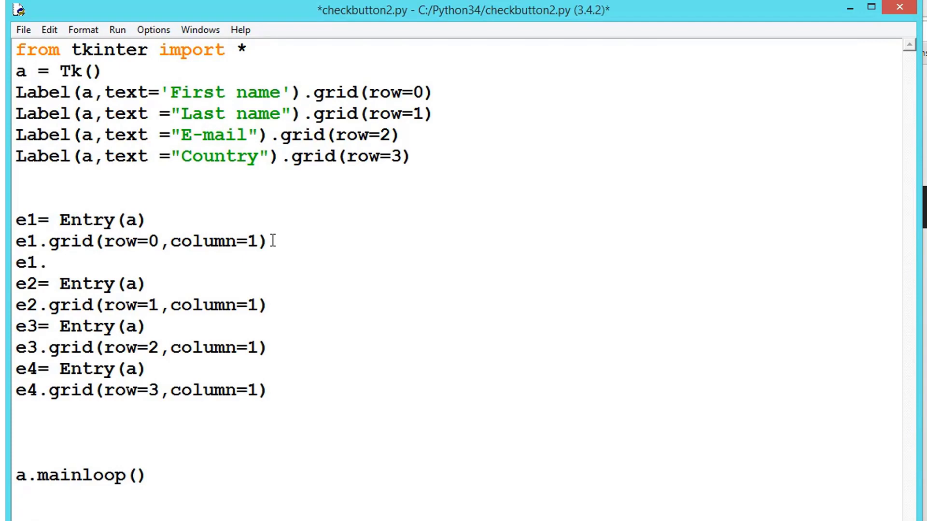
text(insert()
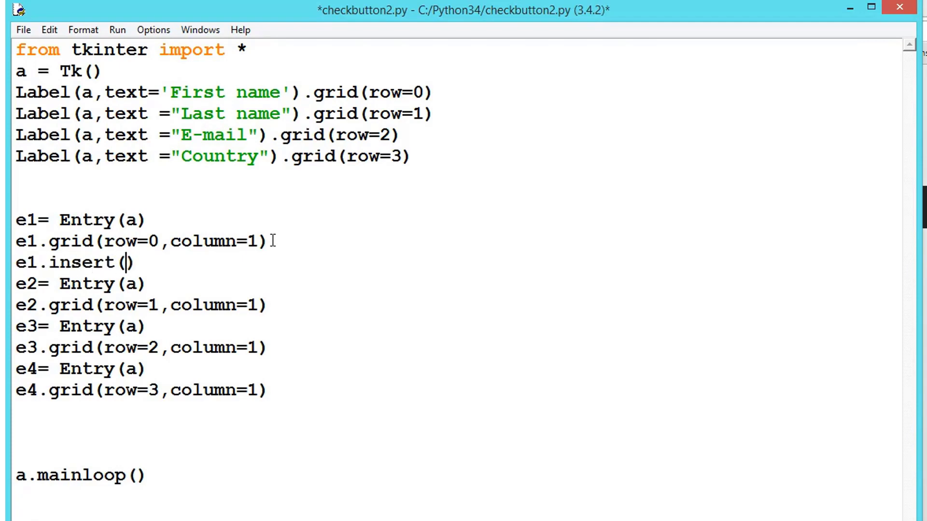
text("")
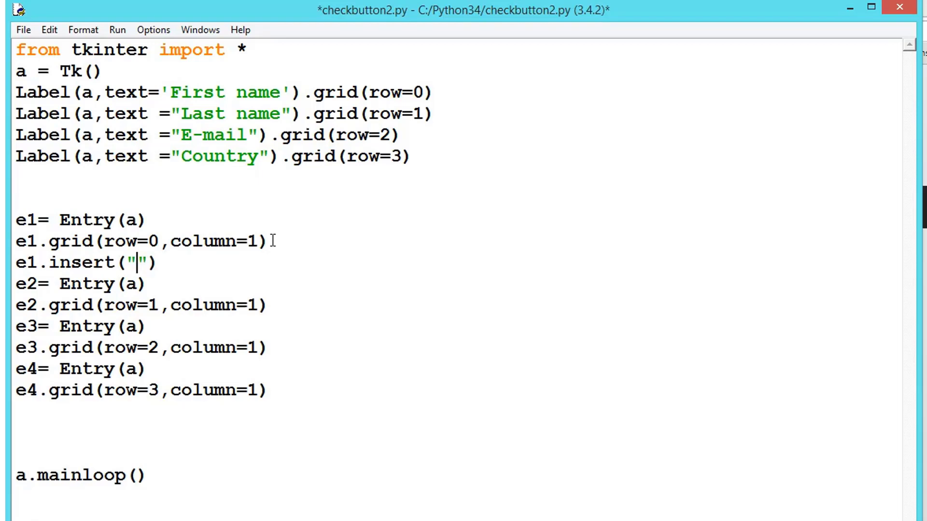
text(0)
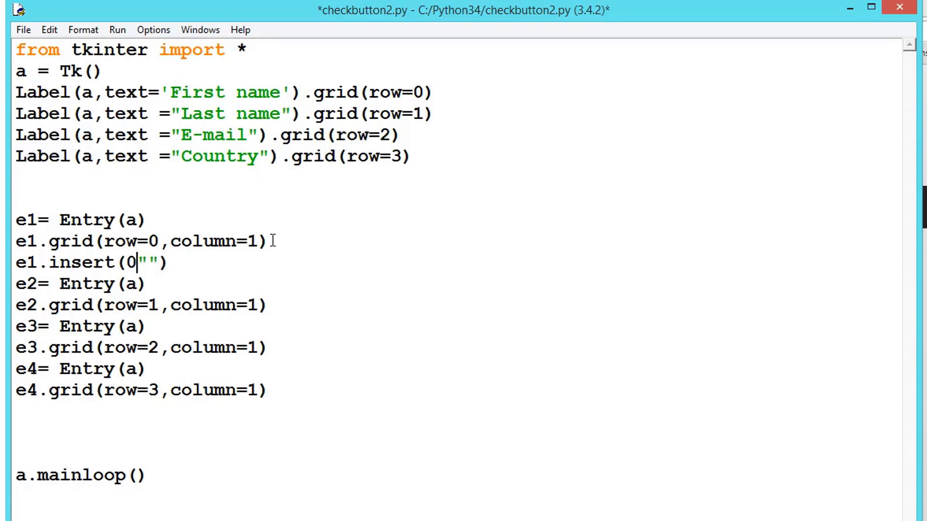
text(,)
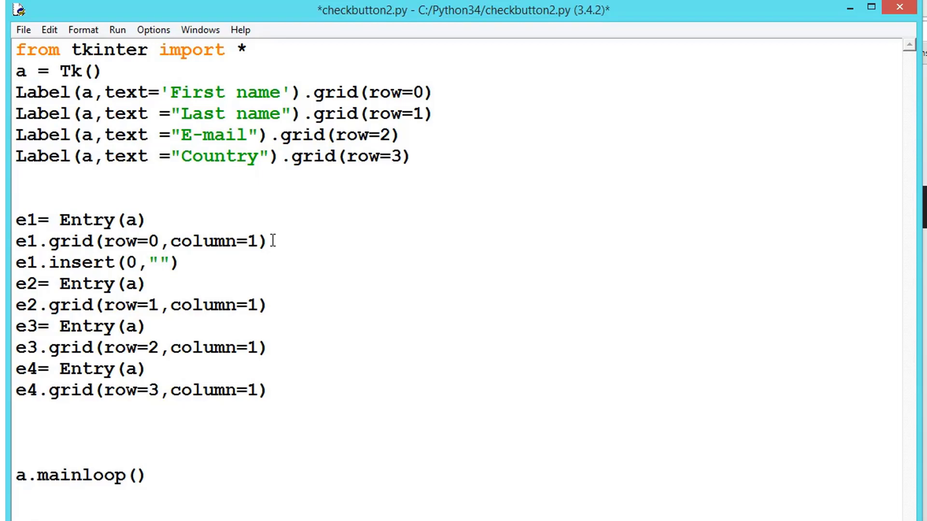
text(pe)
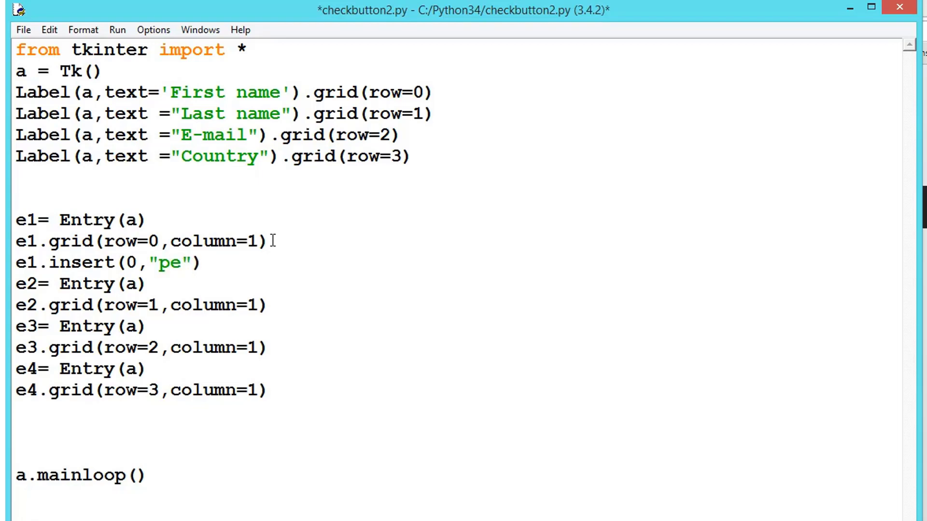
text(ter)
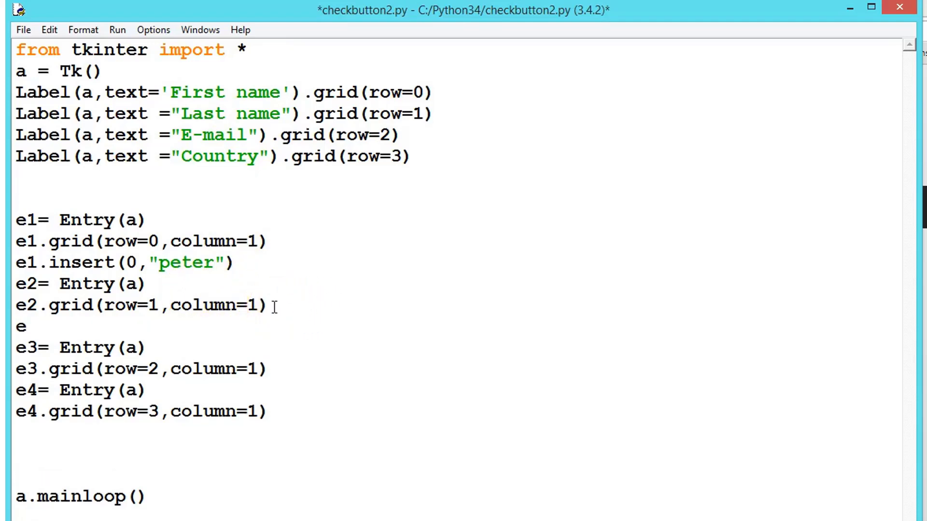
Step: Add e2.insert(0,"john") to pre-fill the second entry
text(2.inse)
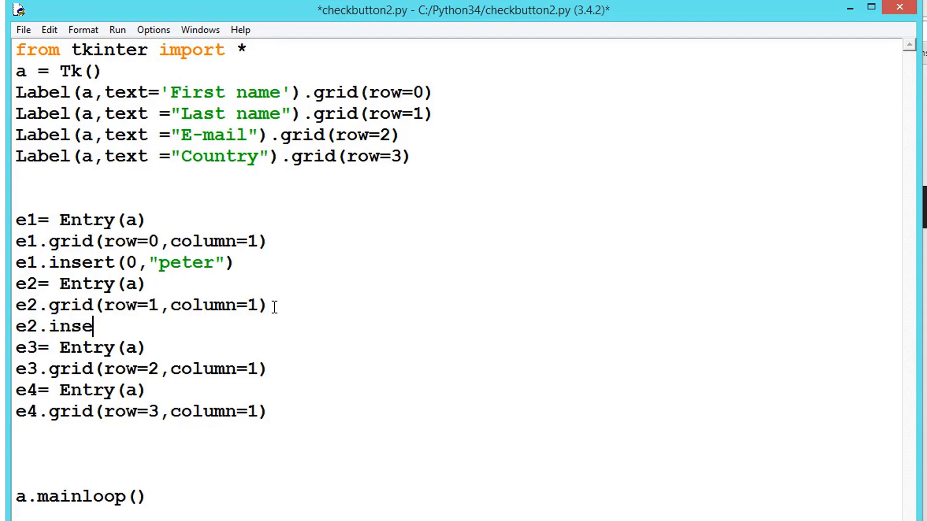
text(rt ())
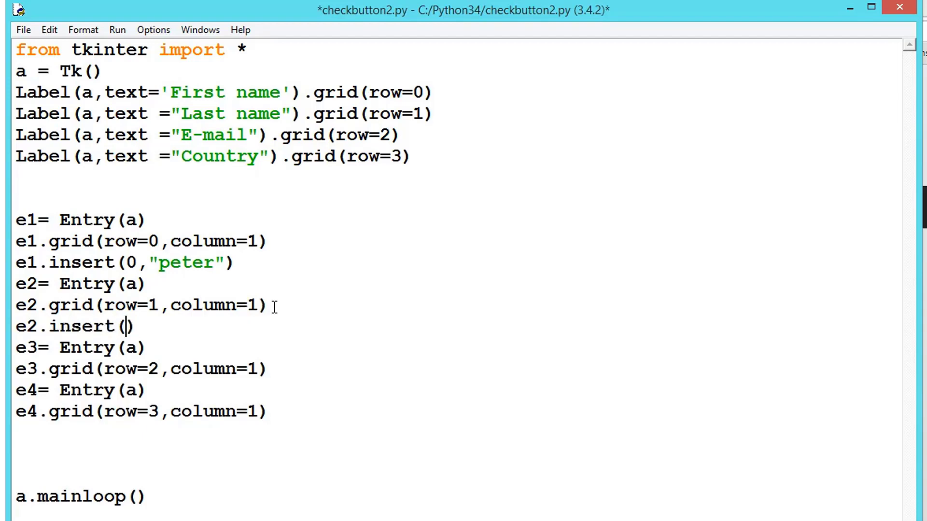
text(0,)
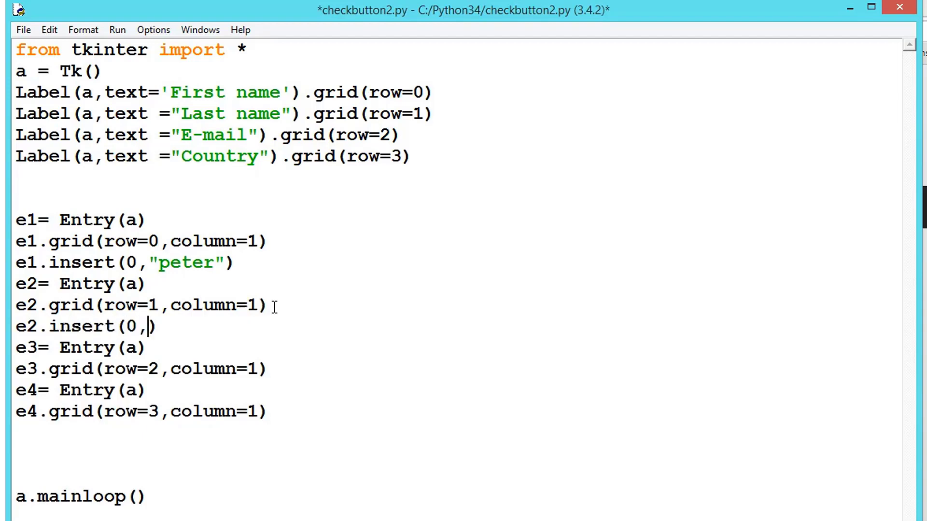
text("")
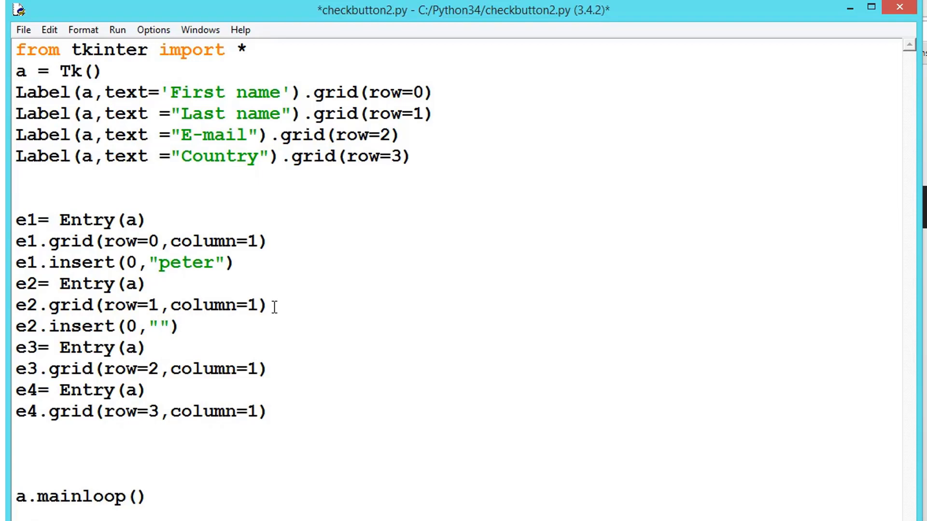
text(john)
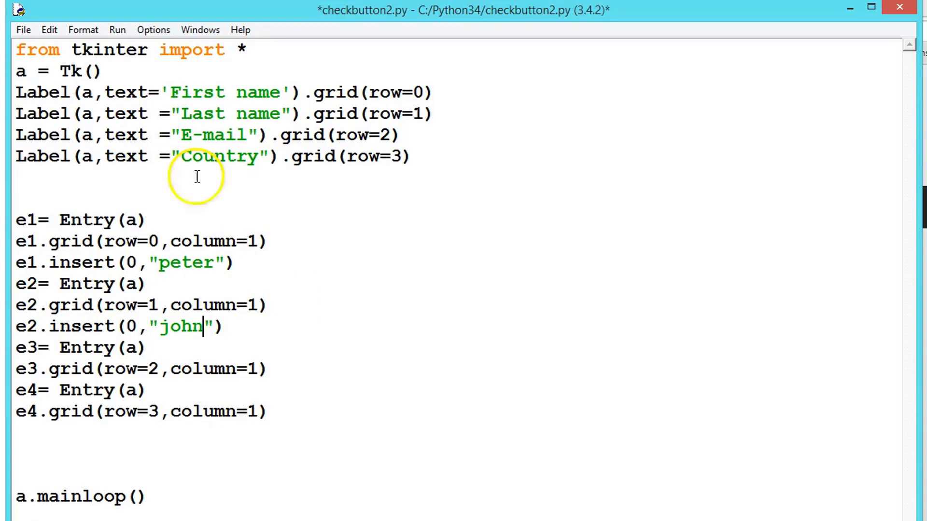
Step: Run the module from the Run menu, agreeing to save the edited script
click(117, 30)
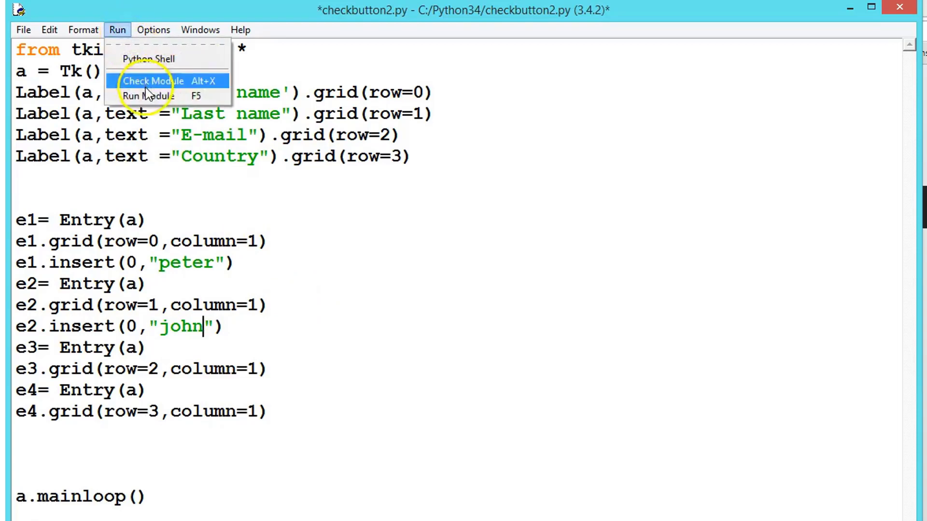
click(153, 82)
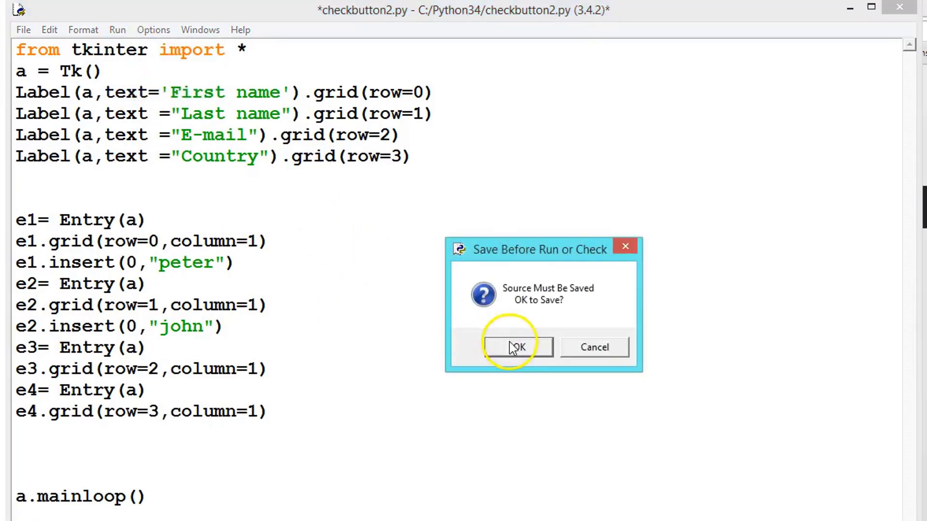
click(517, 347)
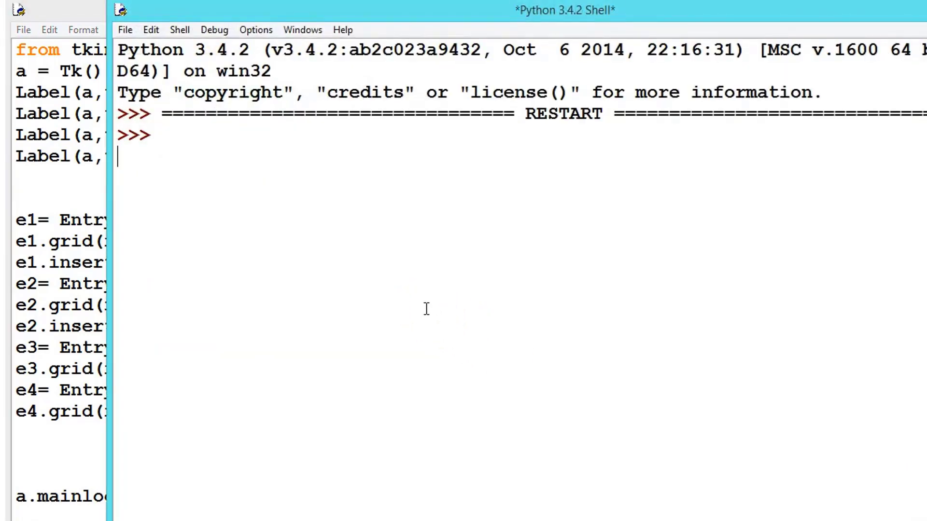
mouse_move(311, 271)
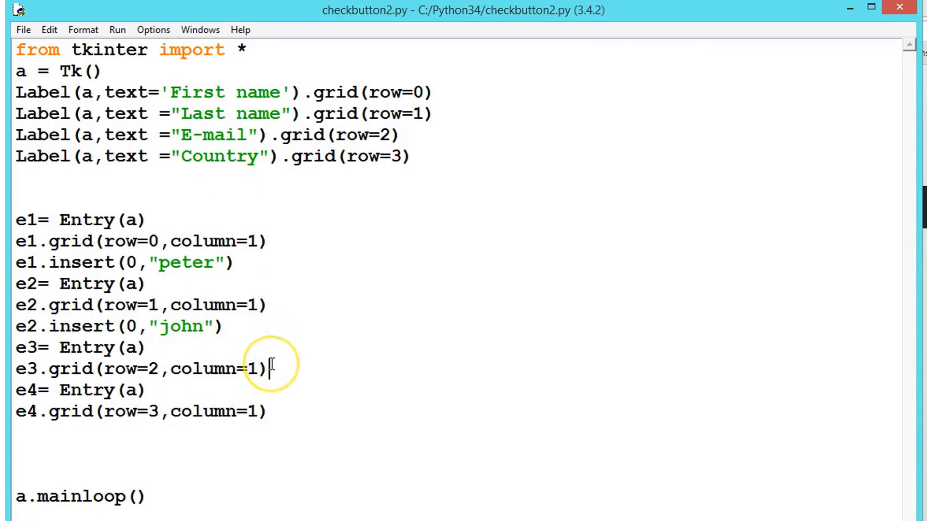
text(n)
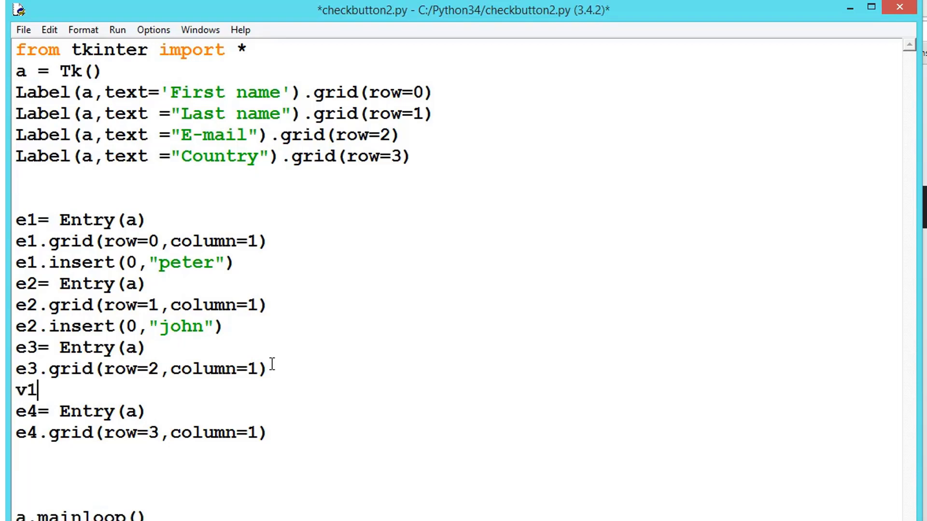
text(=)
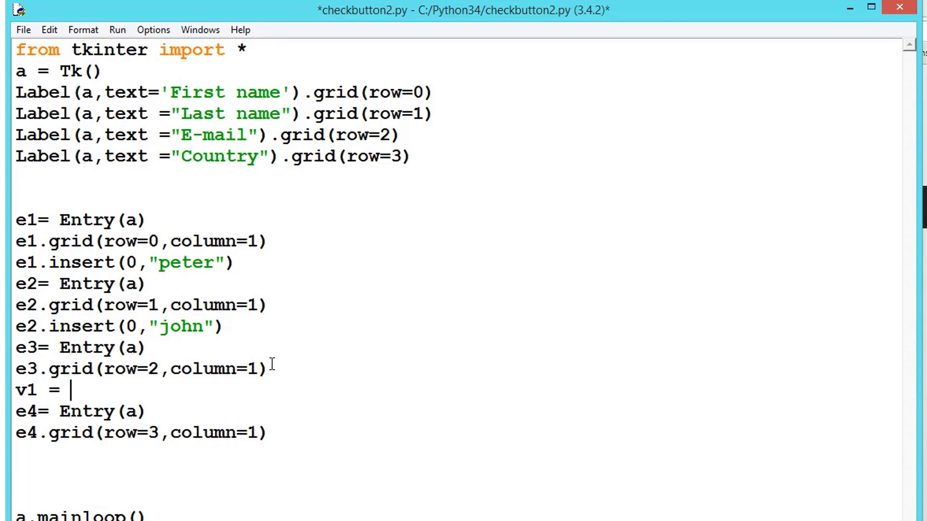
text("")
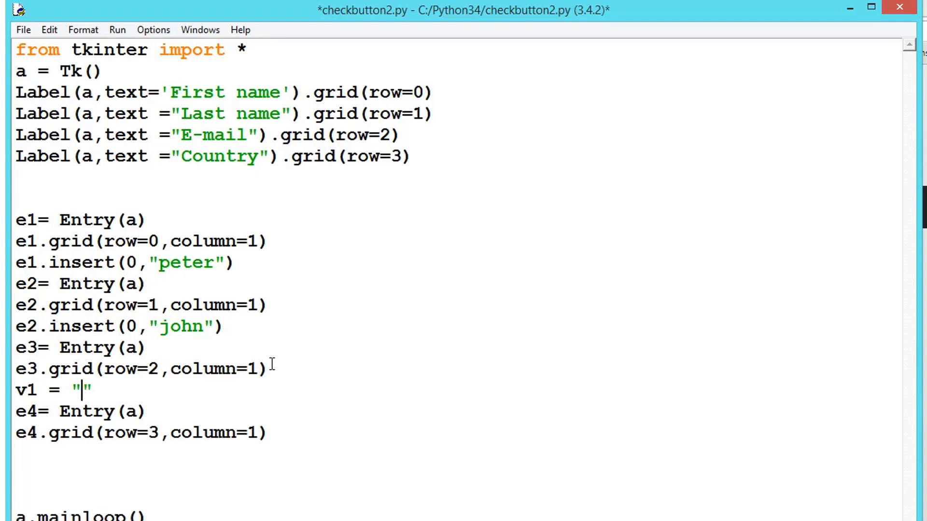
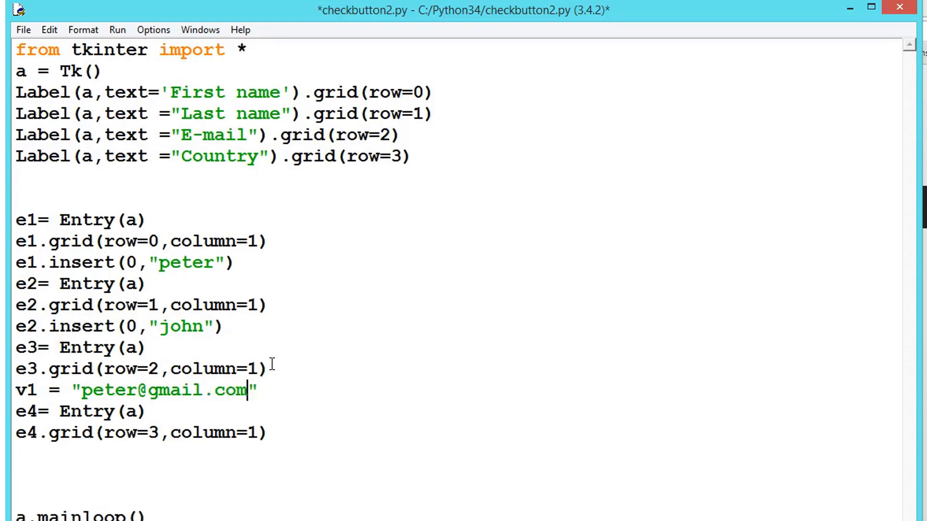
click(261, 389)
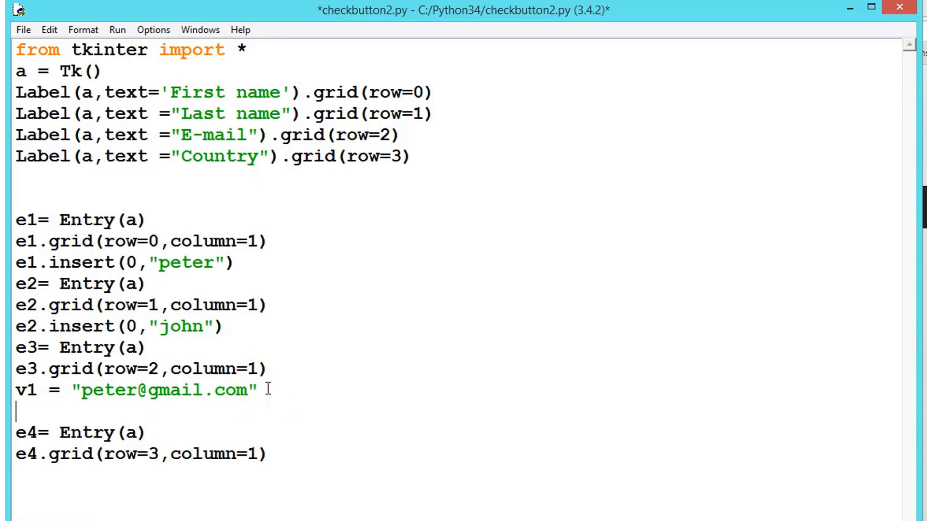
text(e3.in)
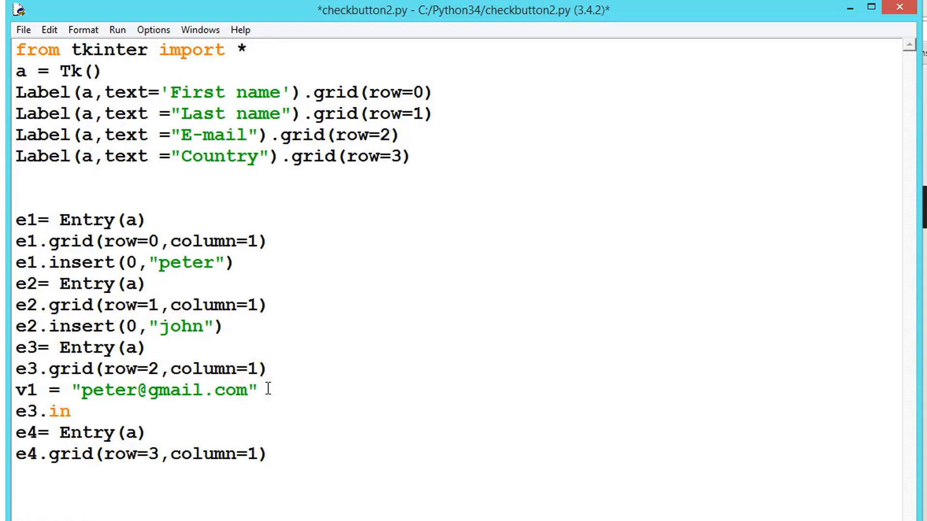
text(sert())
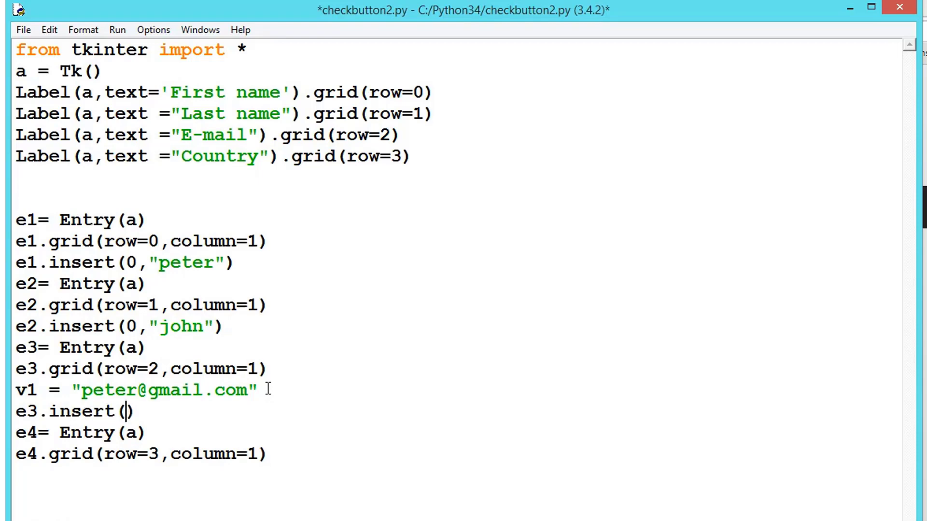
text(0,)
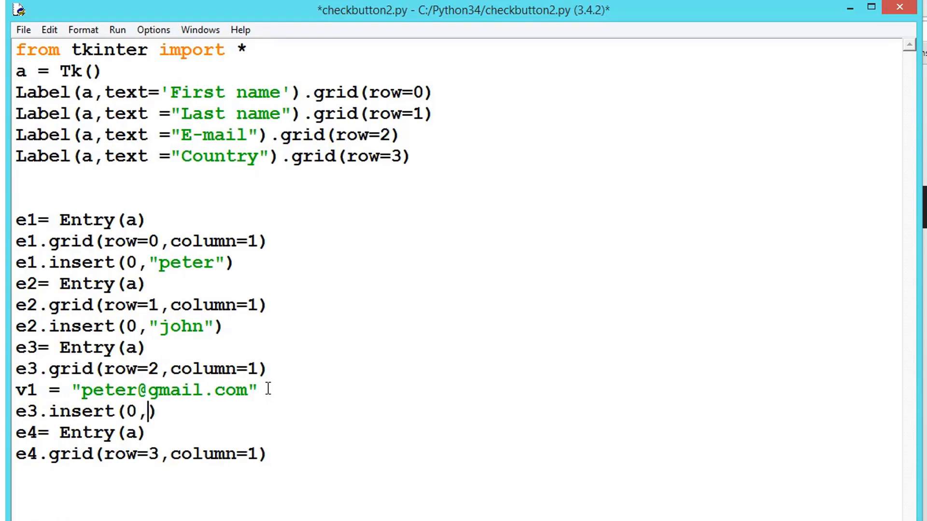
text(v1)
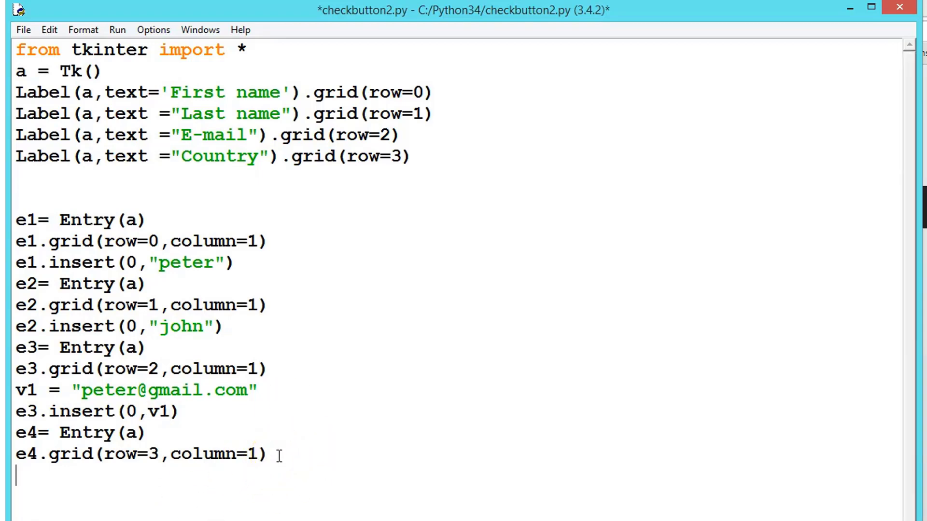
Step: Store "australia" in v2, insert it into the Country entry e4, and save
text(v2 = ")
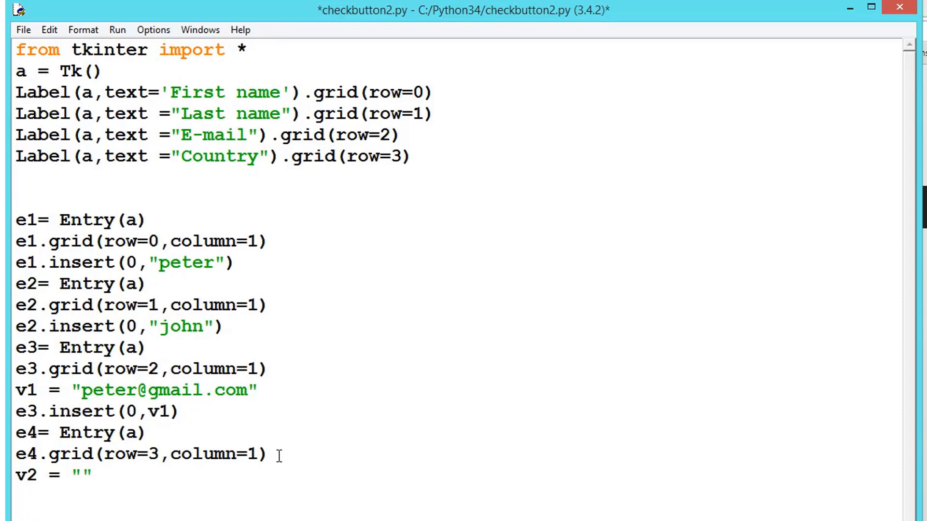
text(aust)
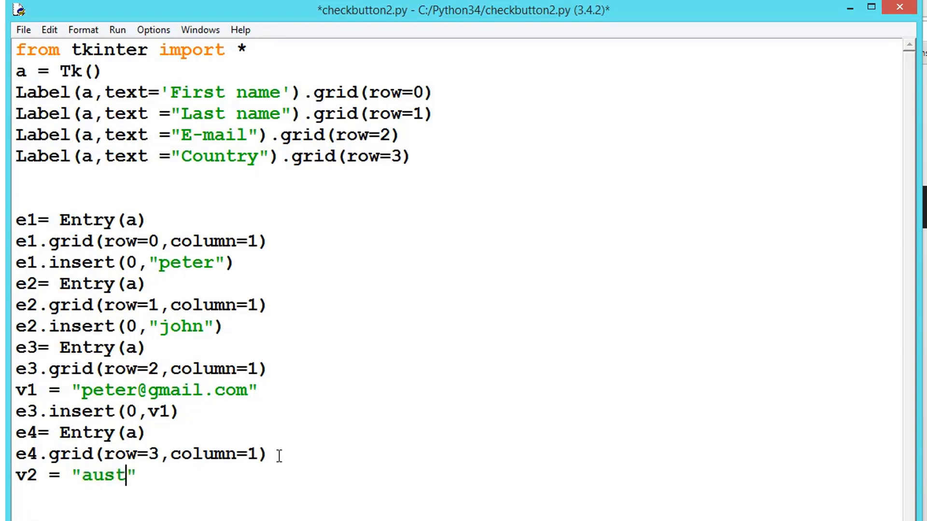
text(ralia)
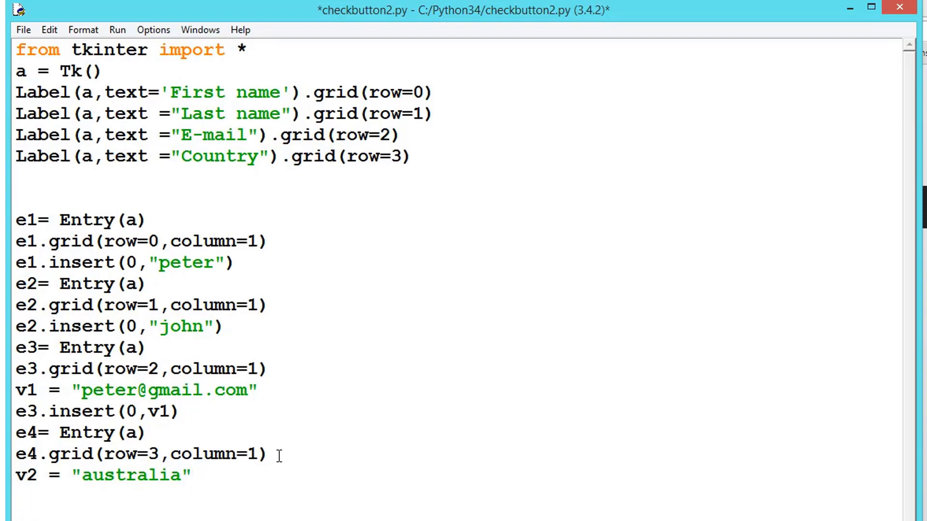
text(e)
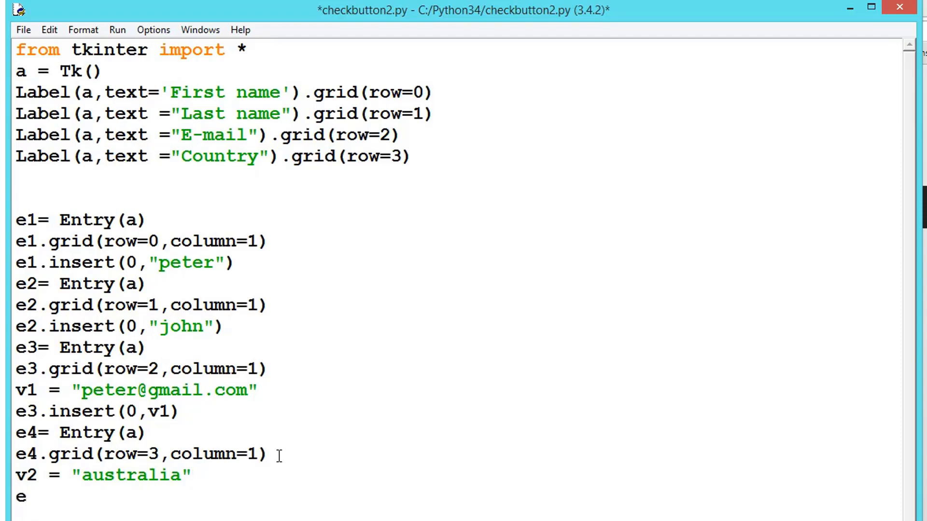
text(4.insert)
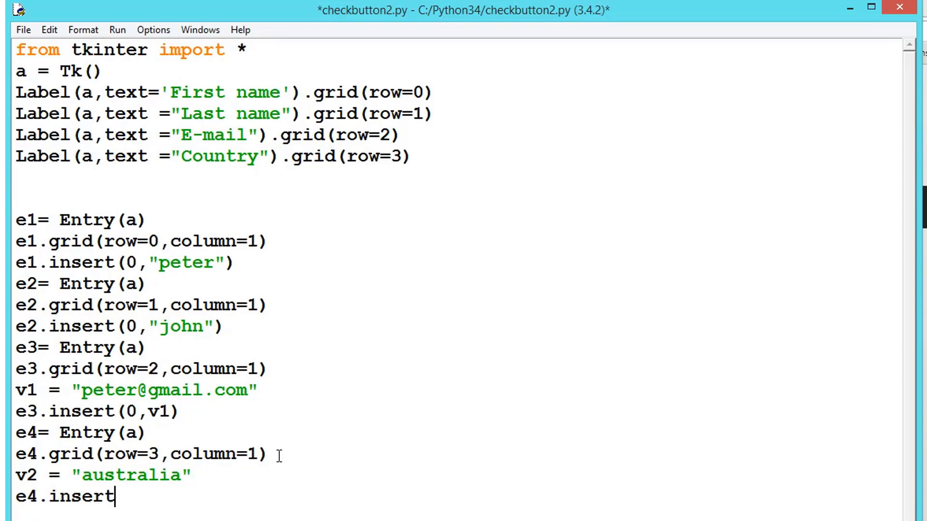
text(()
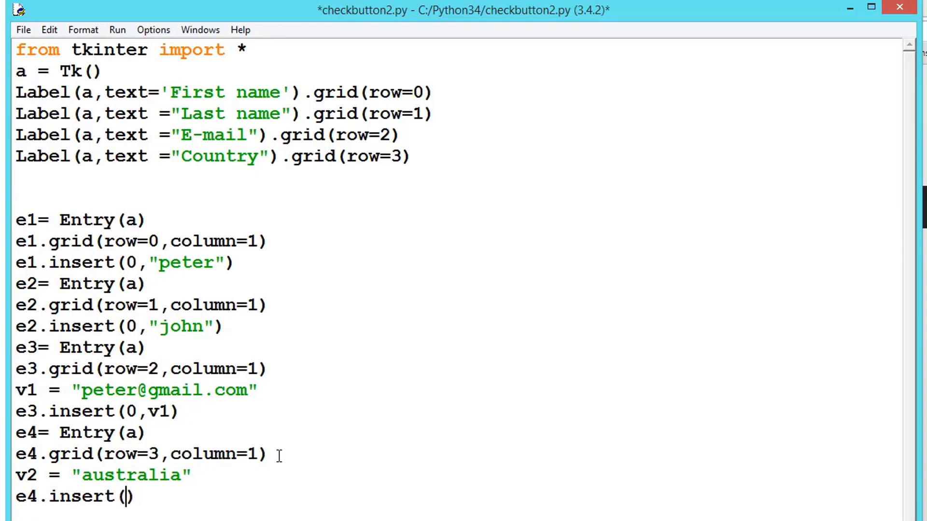
text(0,)
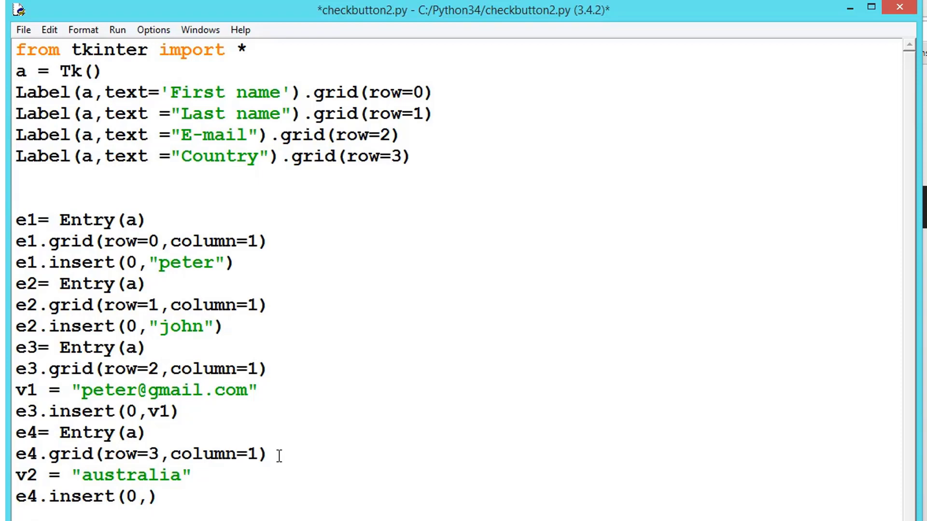
text(v2)
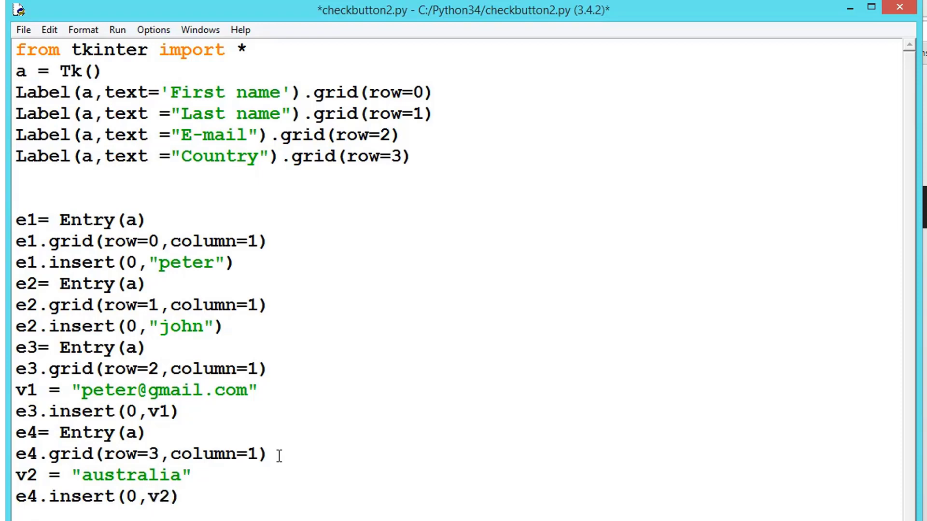
key(ctrl+s)
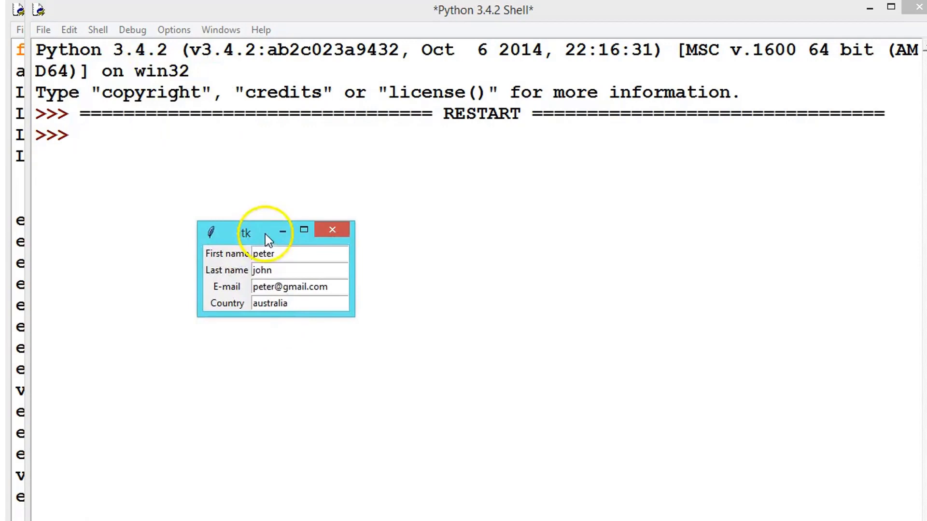
mouse_move(261, 328)
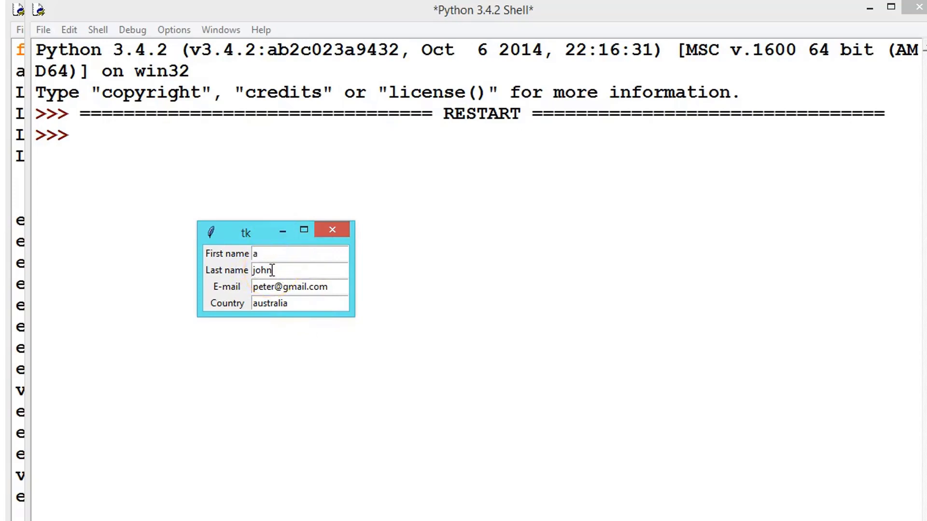
Step: Type 'fasf' into the form, erase field text with Backspace, then close the form
text(fasf)
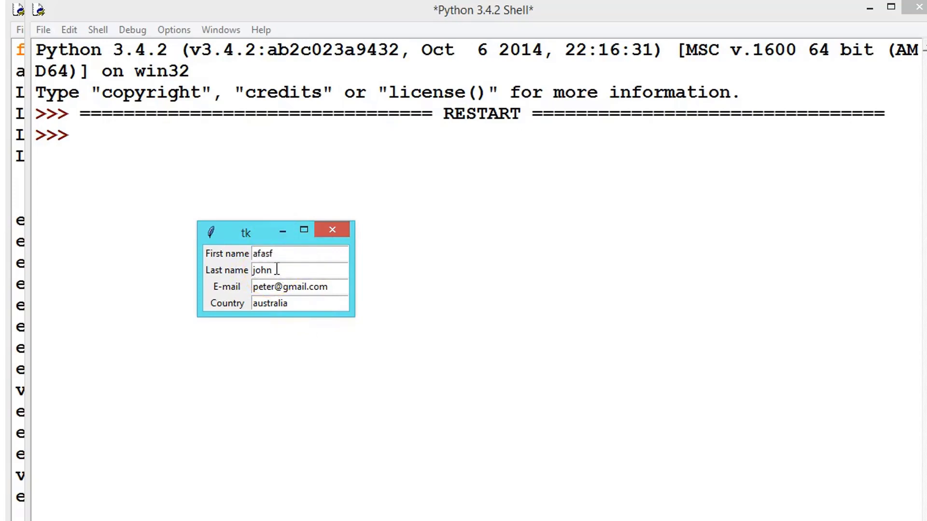
key(ctrl+a)
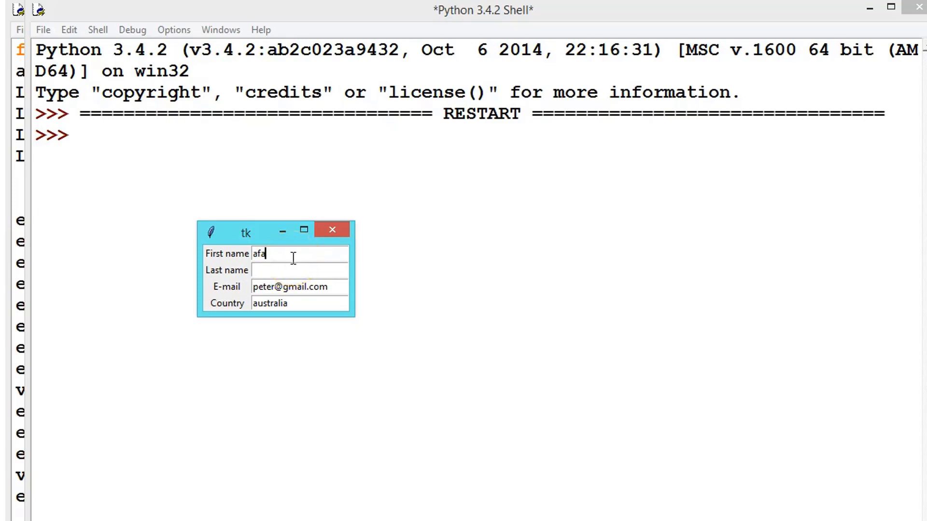
key(BackSpace)
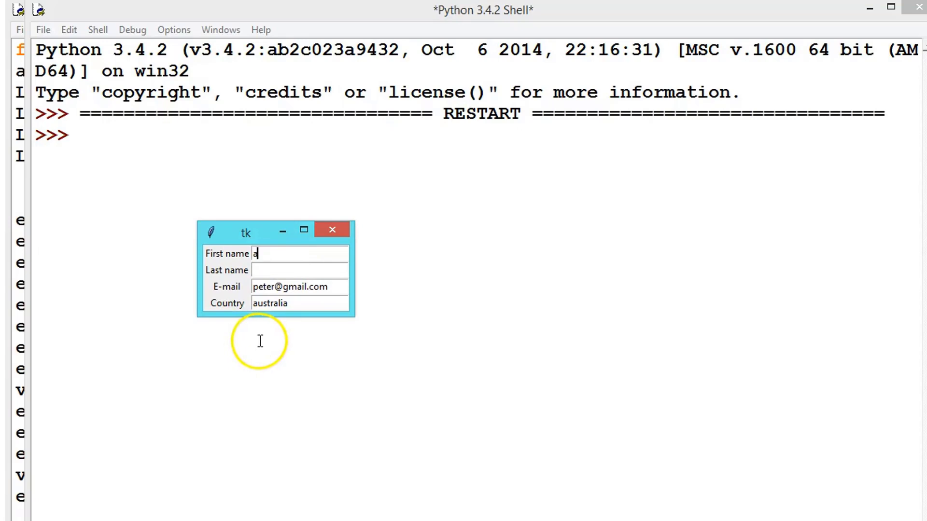
mouse_move(326, 253)
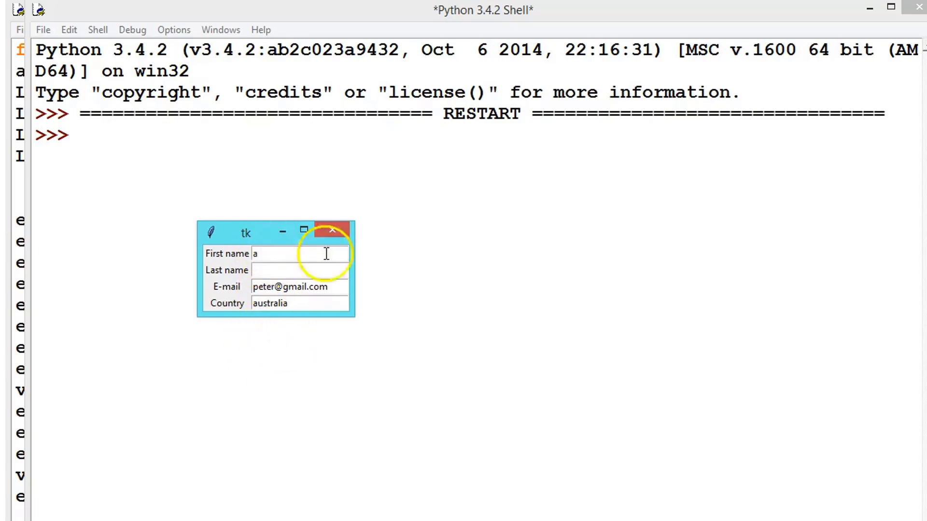
click(332, 229)
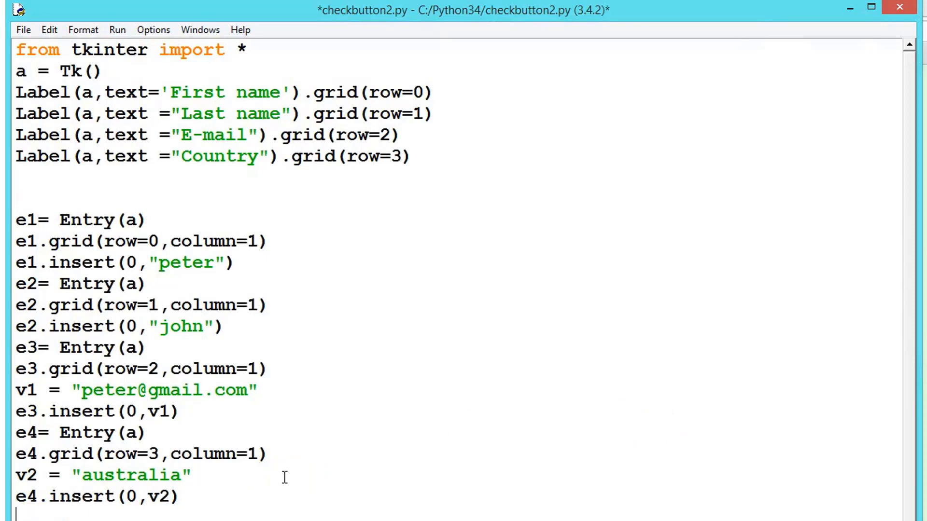
Step: Add e4.delete(0,END) below the Country insert, save and run, then return to the script
text(e4 .)
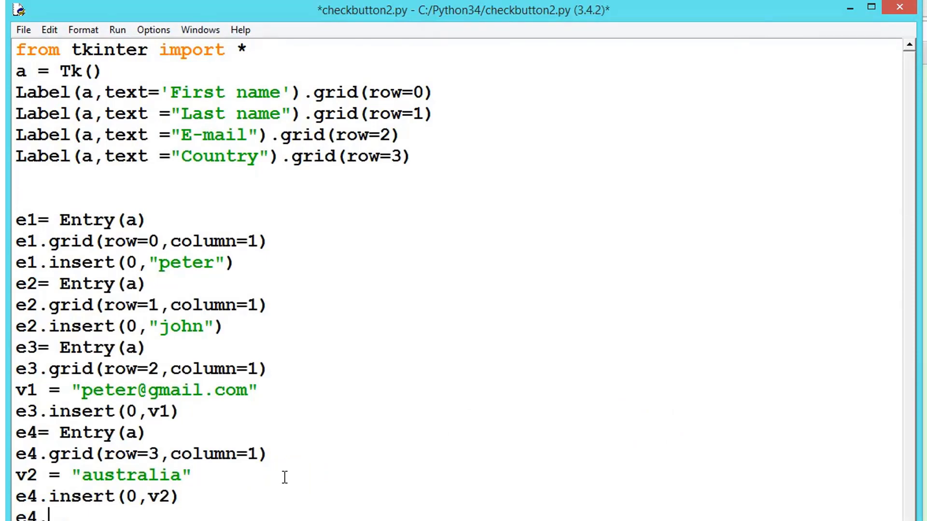
text(delete)
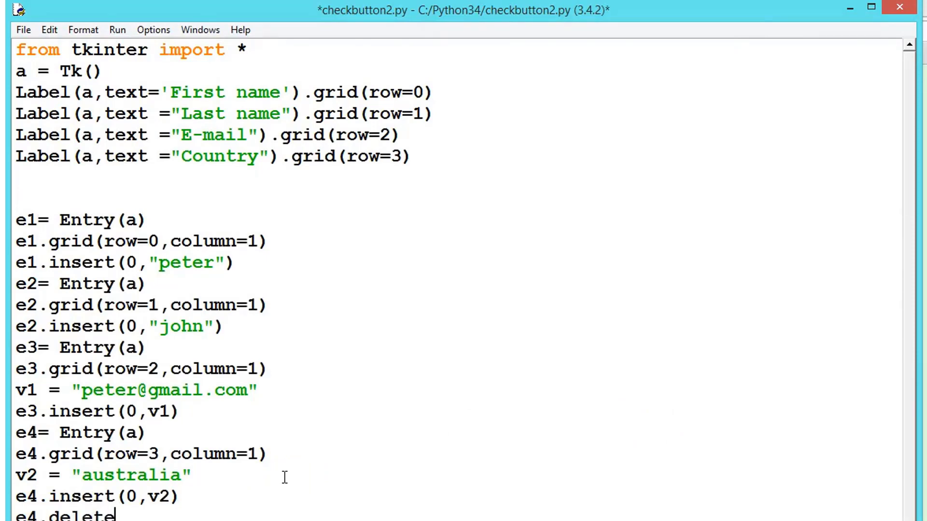
text(())
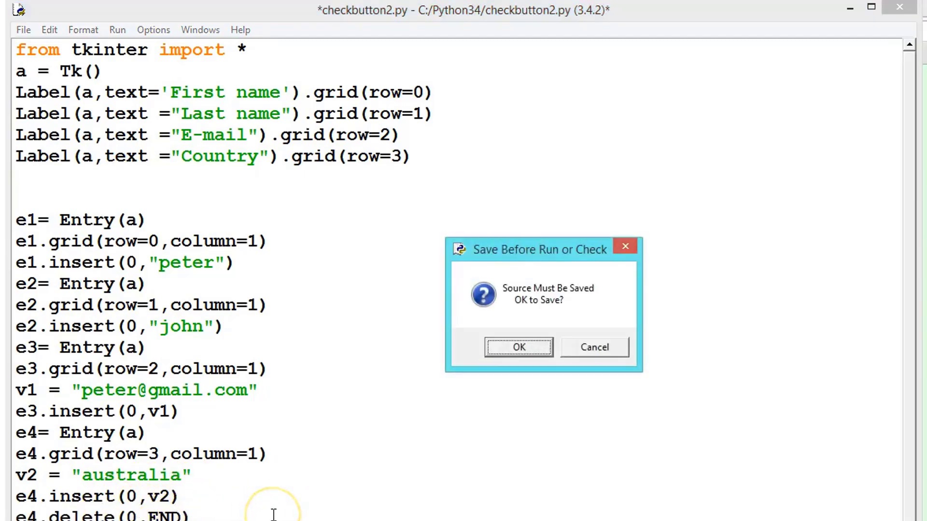
click(518, 347)
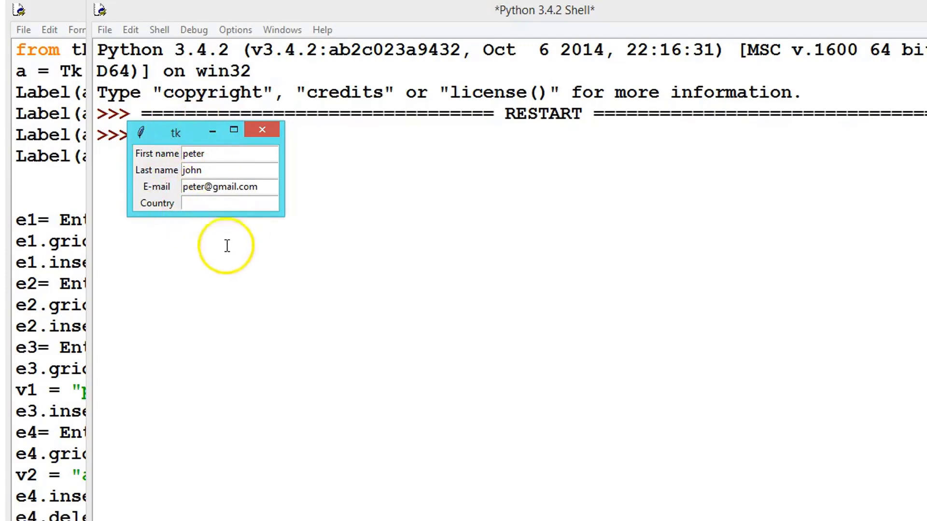
click(261, 130)
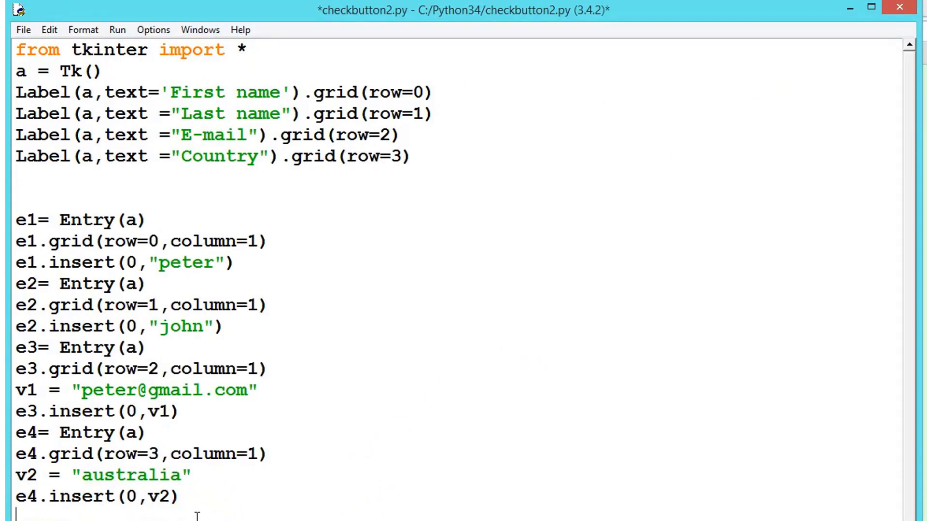
Step: Type a "new entries" Button line with .grid() and a command=m argument
text(B)
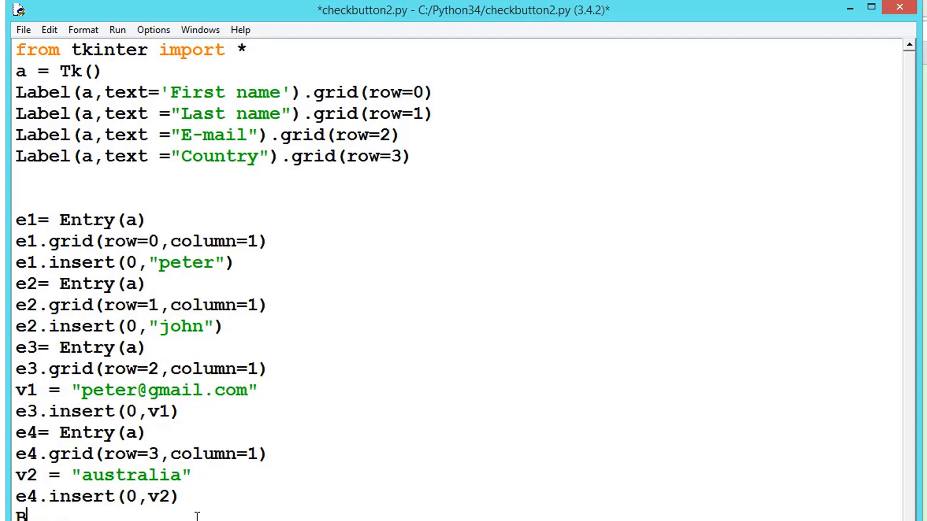
text(utton())
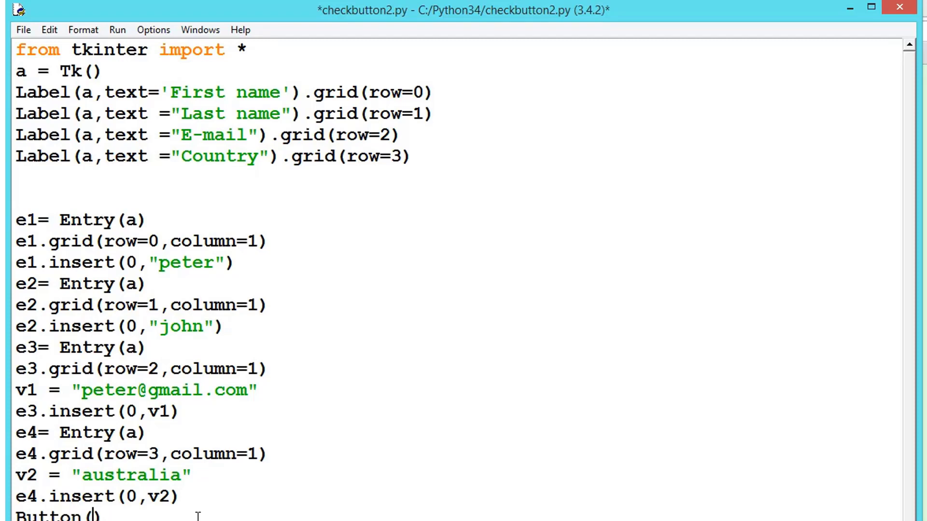
text(a,text=)
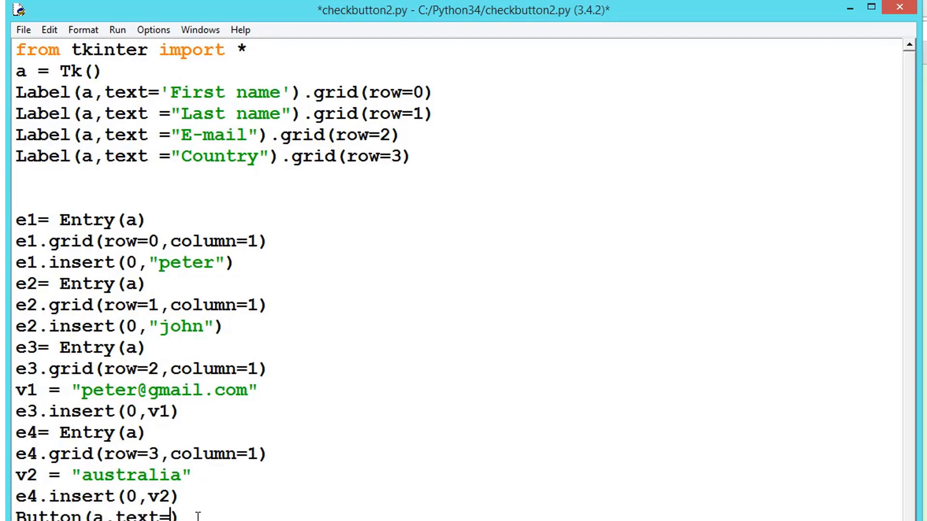
text(new entries")
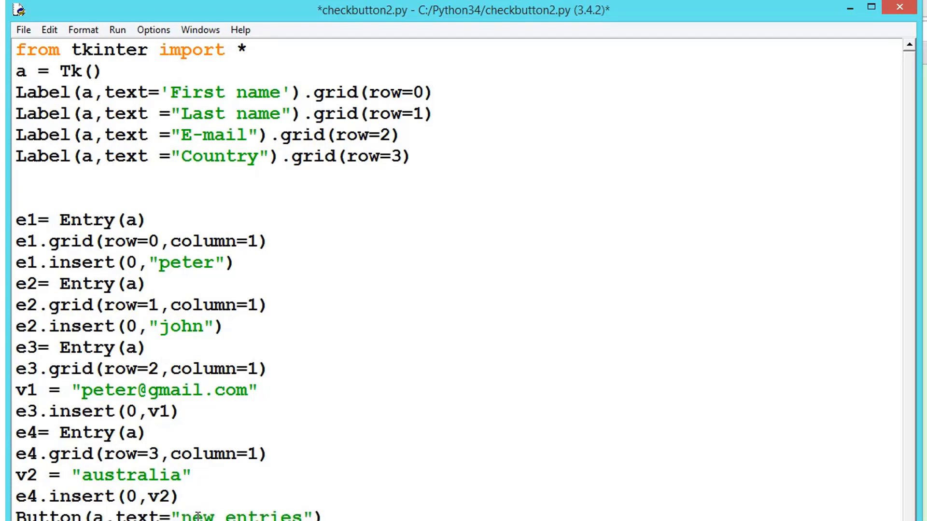
text(.grid)
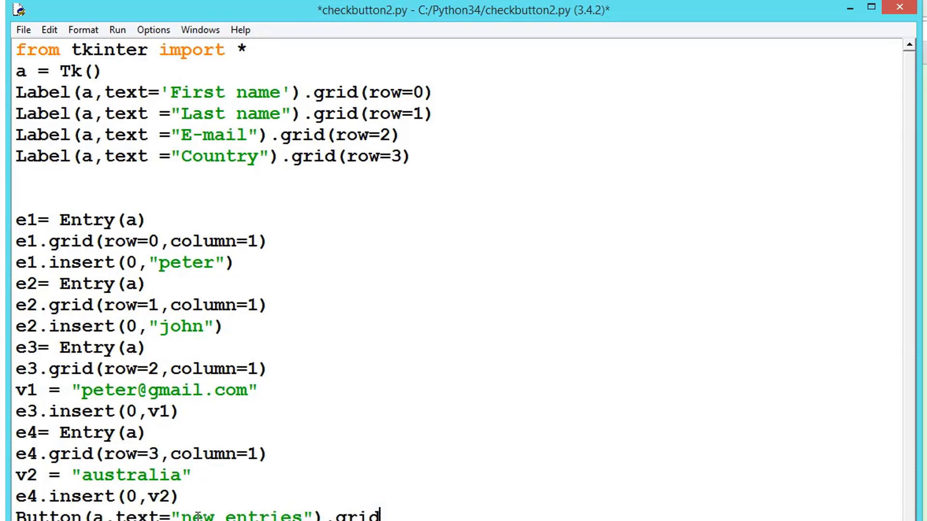
text(())
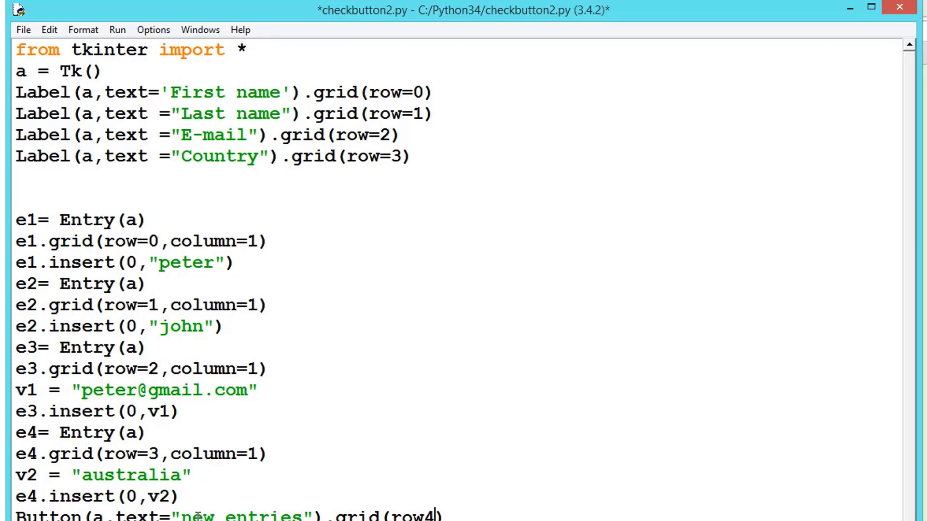
text(,column1)
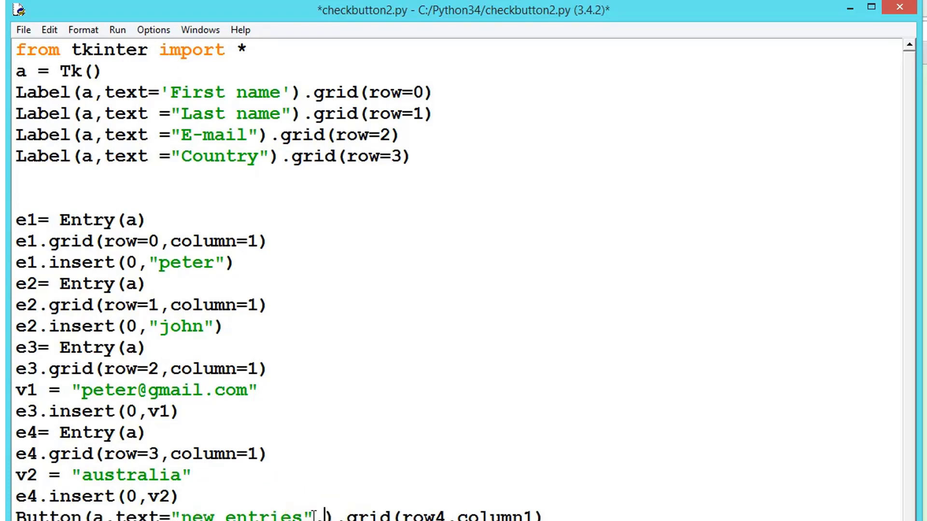
text(,command=)
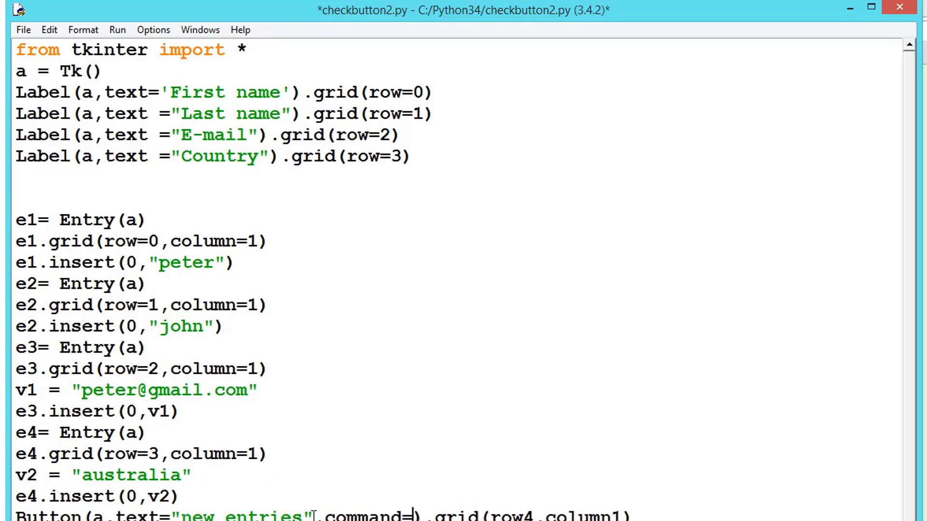
text(m)
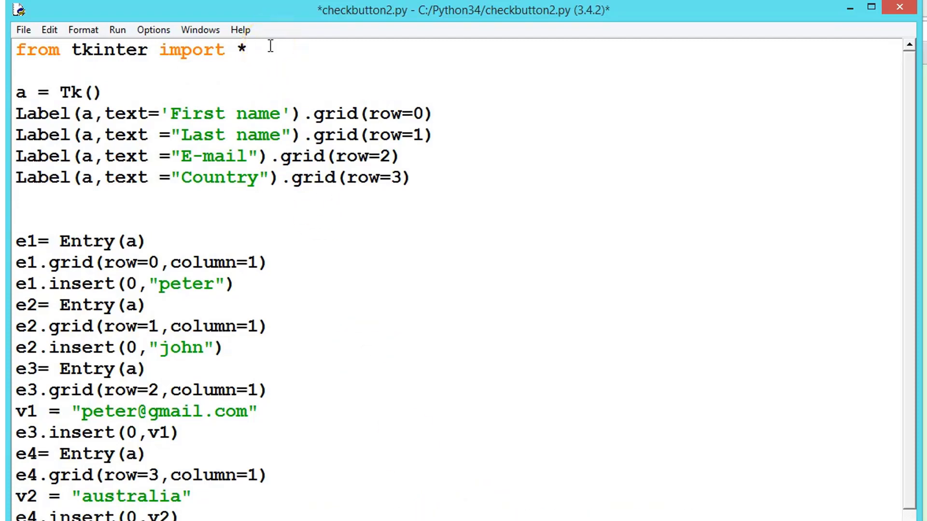
Step: Define mentry() under the import with an e1.delete(0,END) line
text(def m)
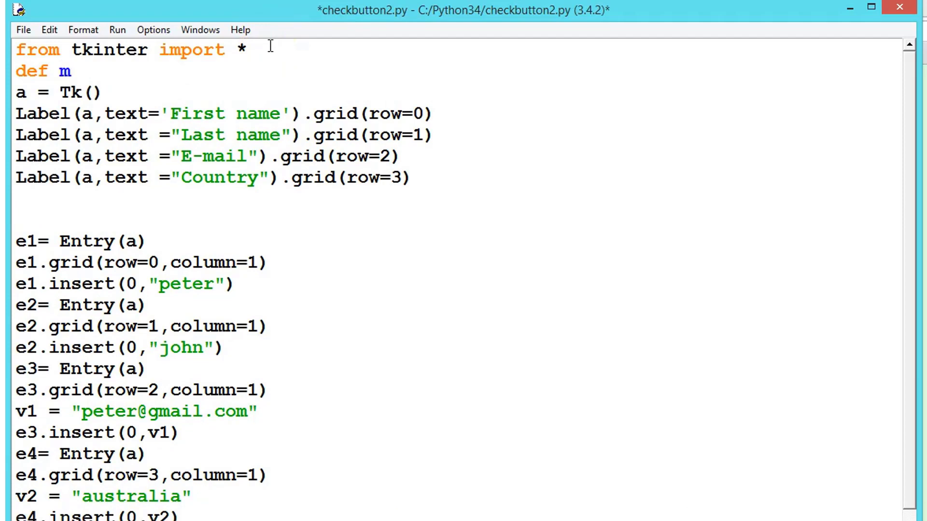
text(entry():)
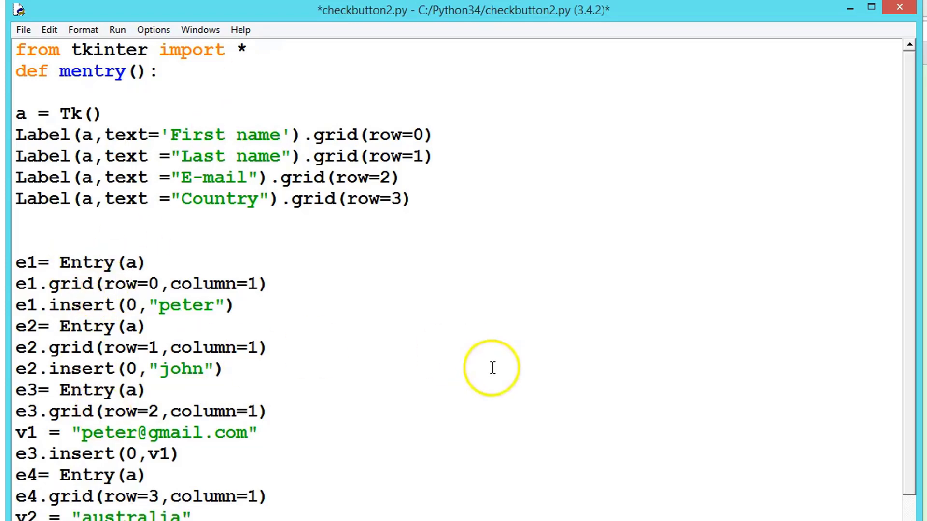
text(e1)
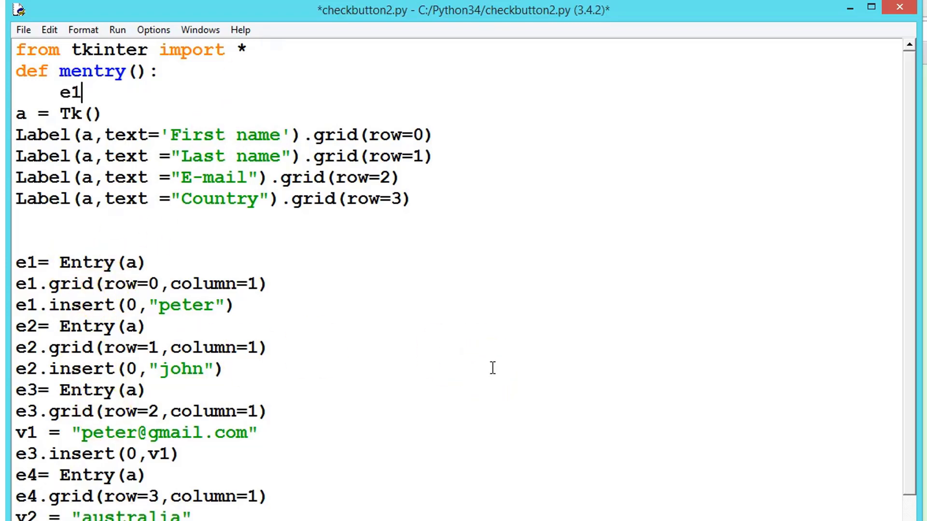
text(.delet)
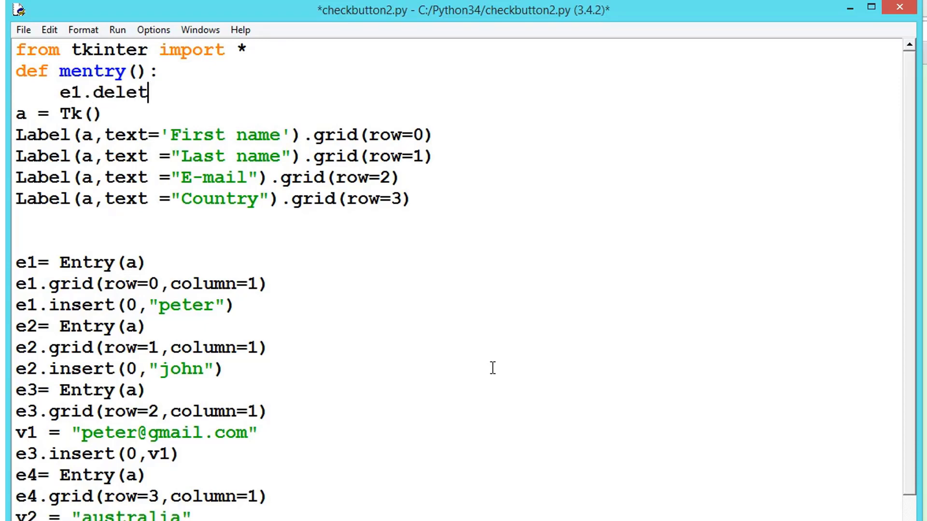
text(())
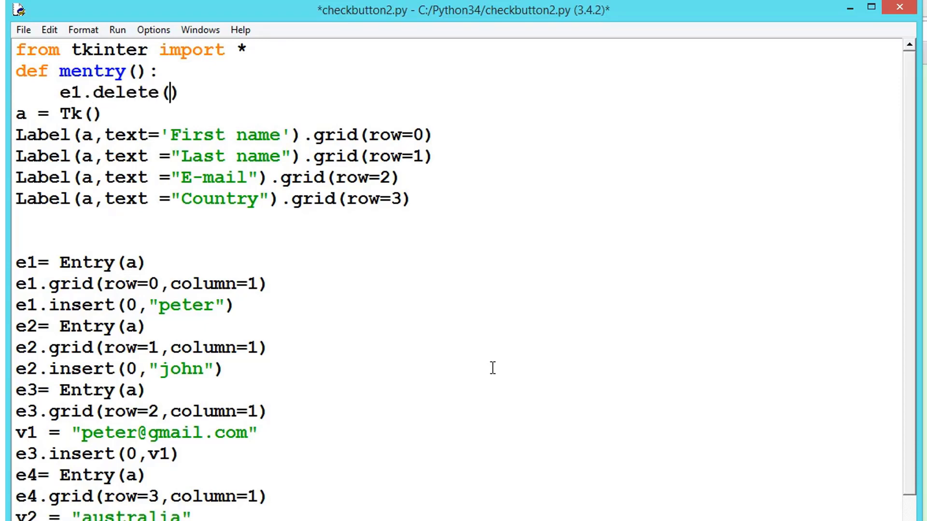
text(0,)
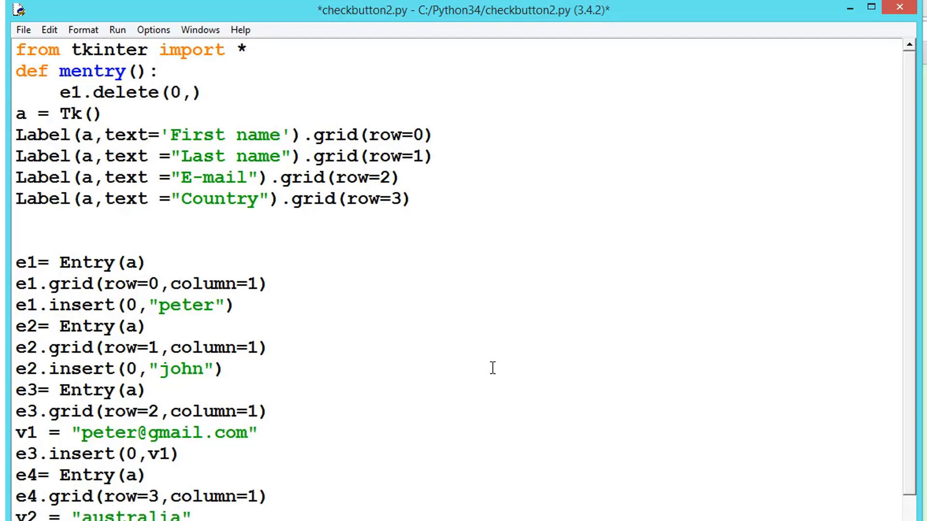
text(END)
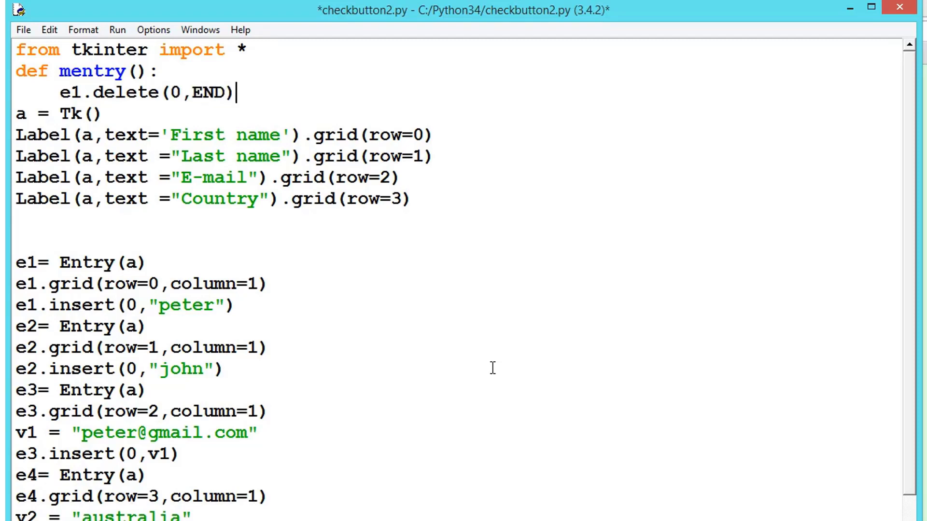
Step: Duplicate the delete line and renumber the copies for entries e2 to e4
click(192, 93)
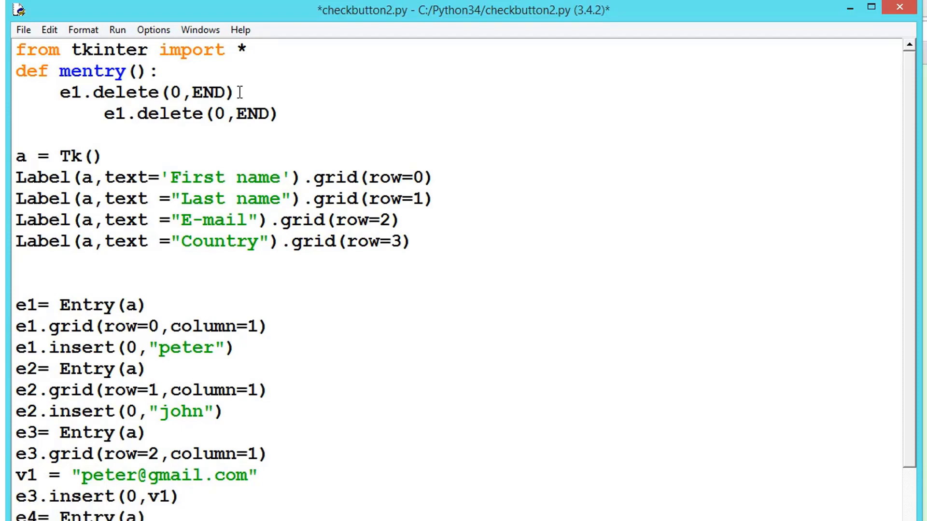
key(Backspace)
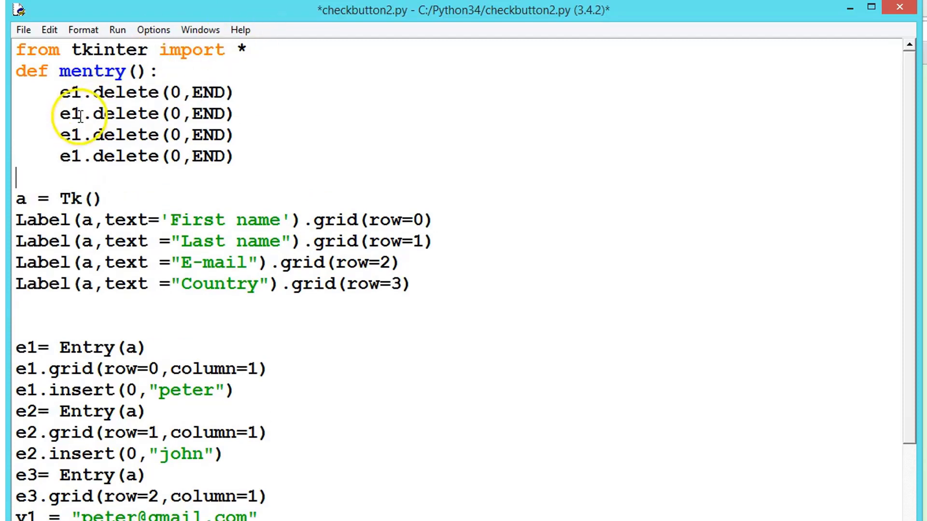
text(2)
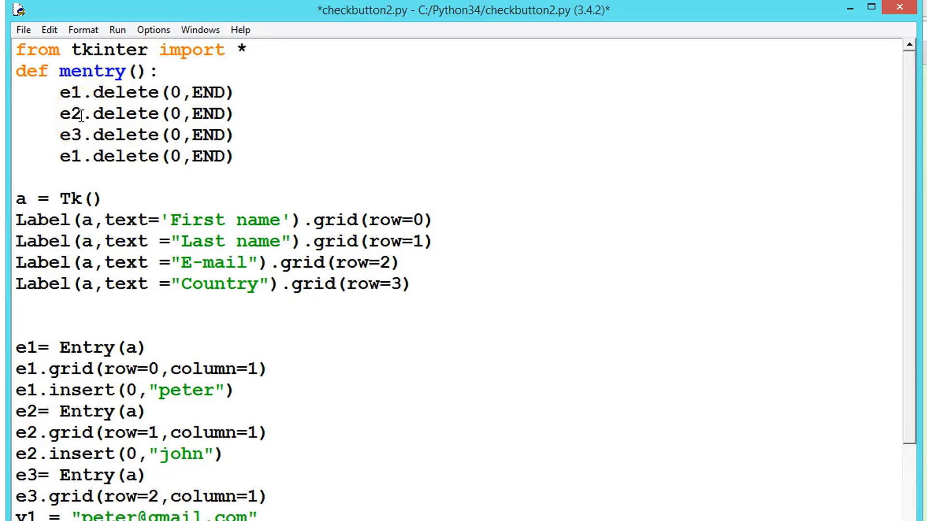
text(4)
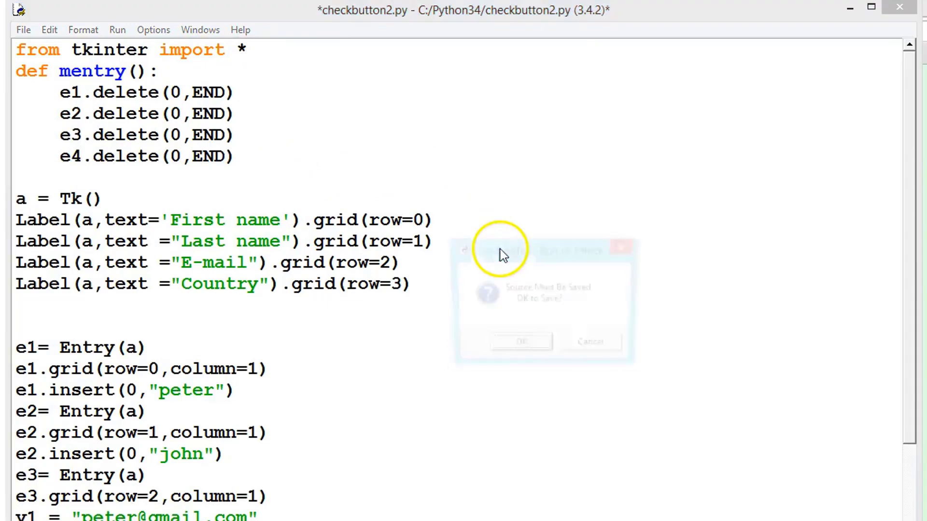
Step: Save and run the script, then close the test form window
click(519, 342)
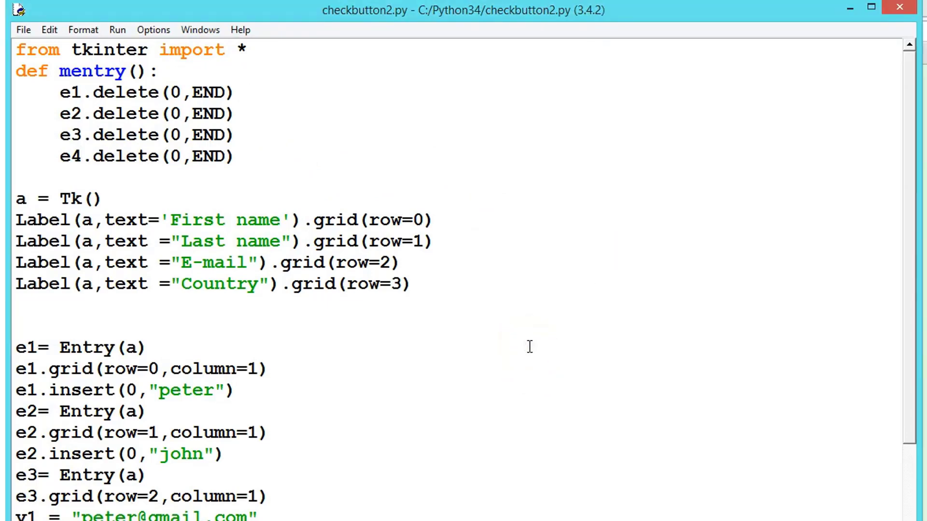
key(F5)
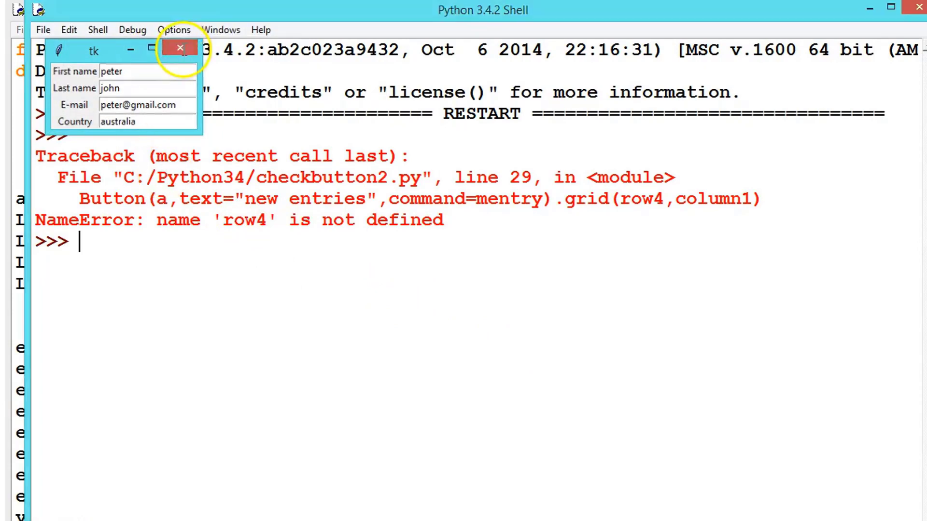
click(180, 48)
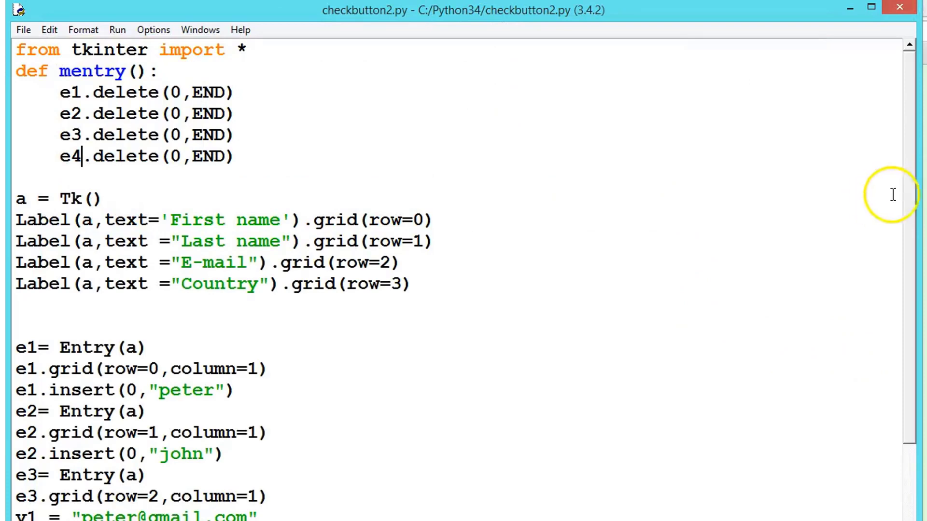
Step: Change the grid argument row4 to row=4, rerun, and dismiss the SyntaxError message
scroll(down, 3)
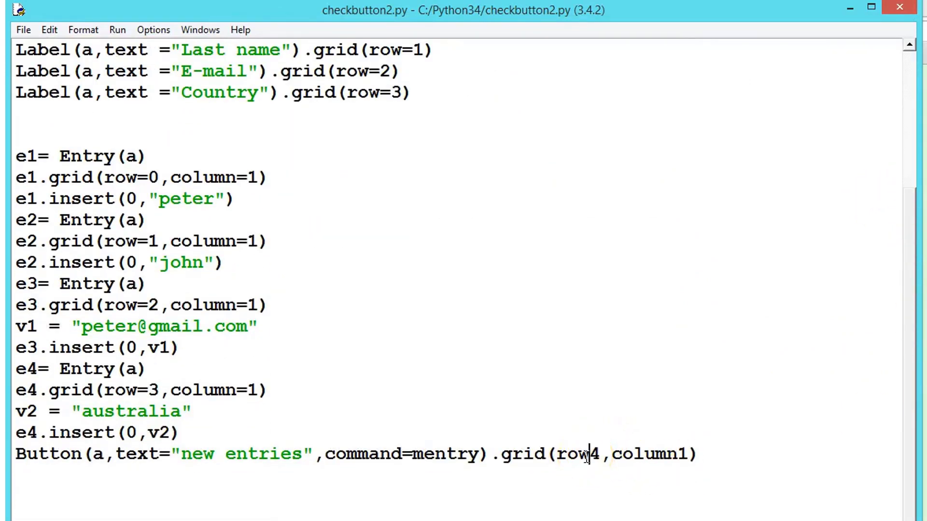
text(-)
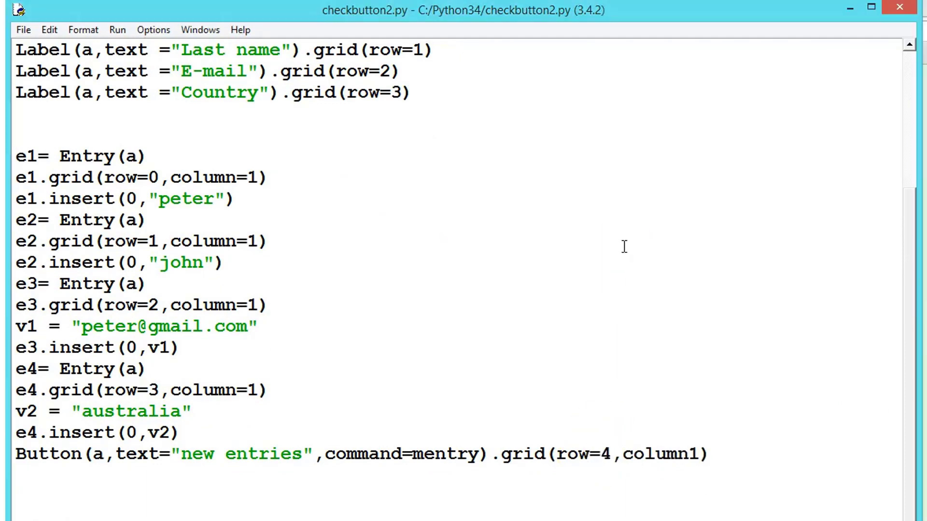
key(F5)
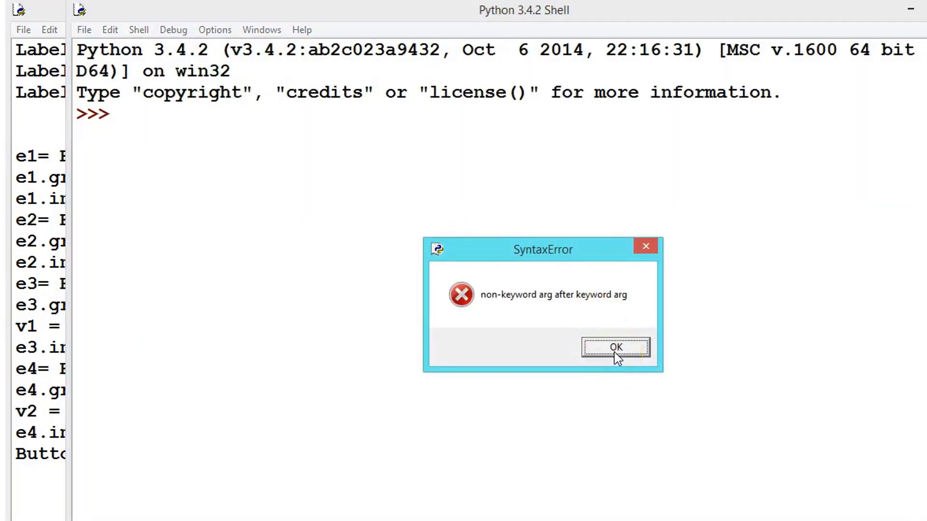
click(615, 347)
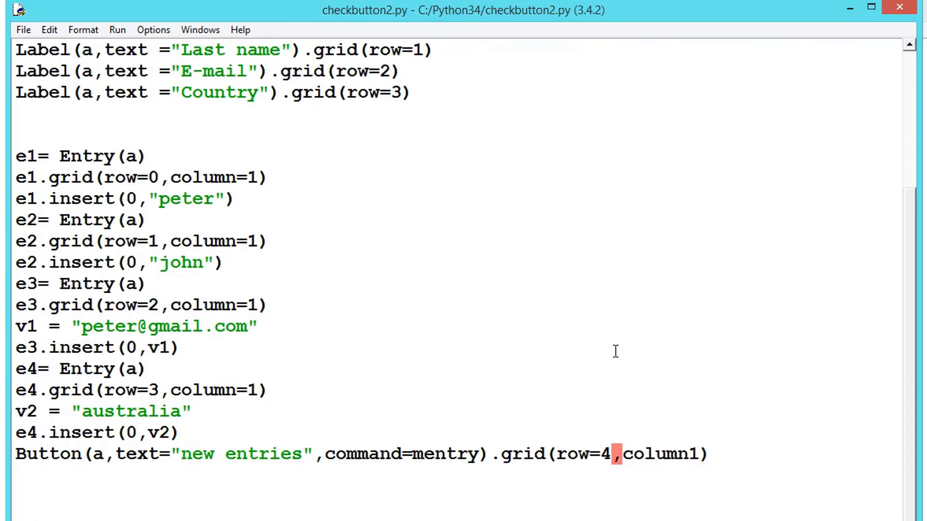
mouse_move(691, 454)
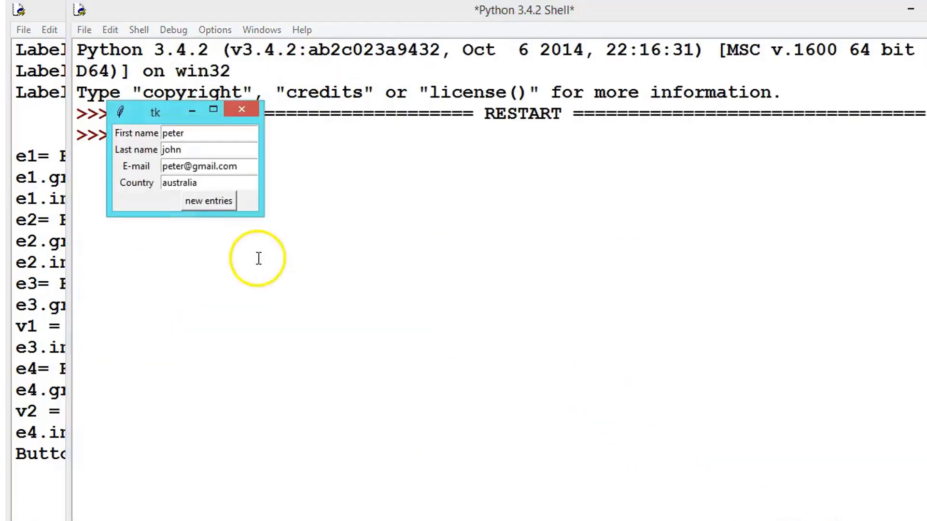
Step: Press 'new entries' to blank the four pre-filled form fields, then close the tk window
drag(155, 112, 176, 126)
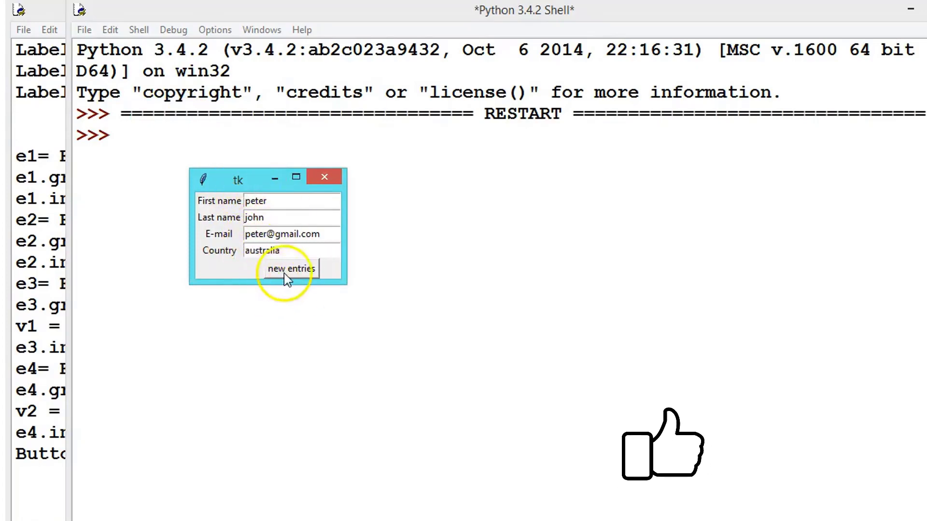
click(290, 268)
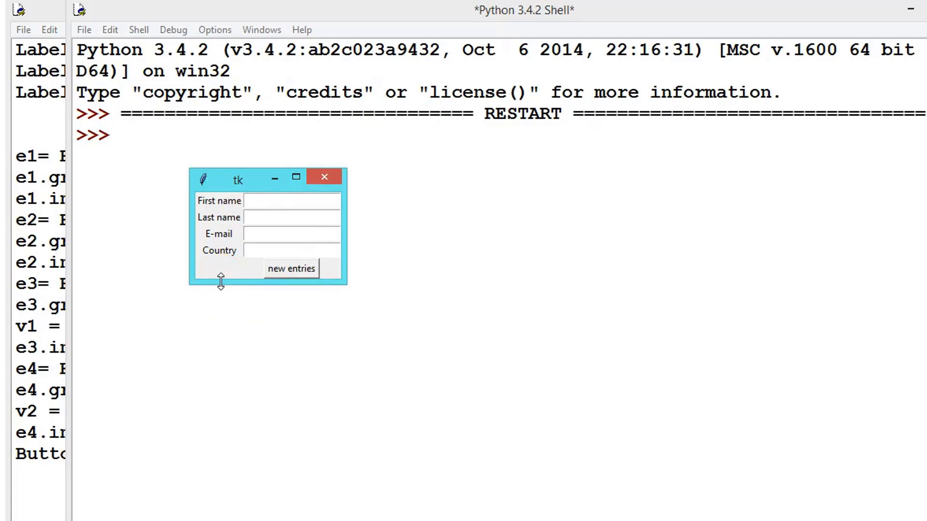
click(289, 200)
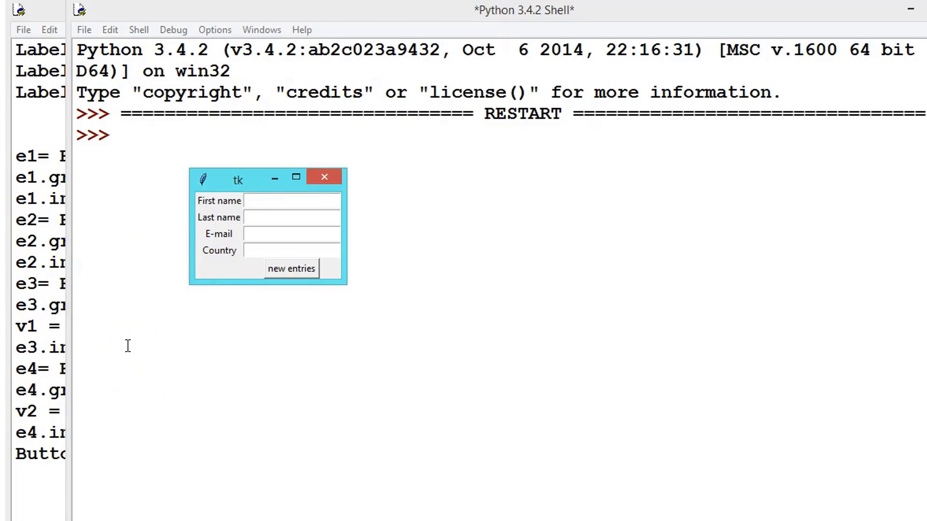
mouse_move(178, 334)
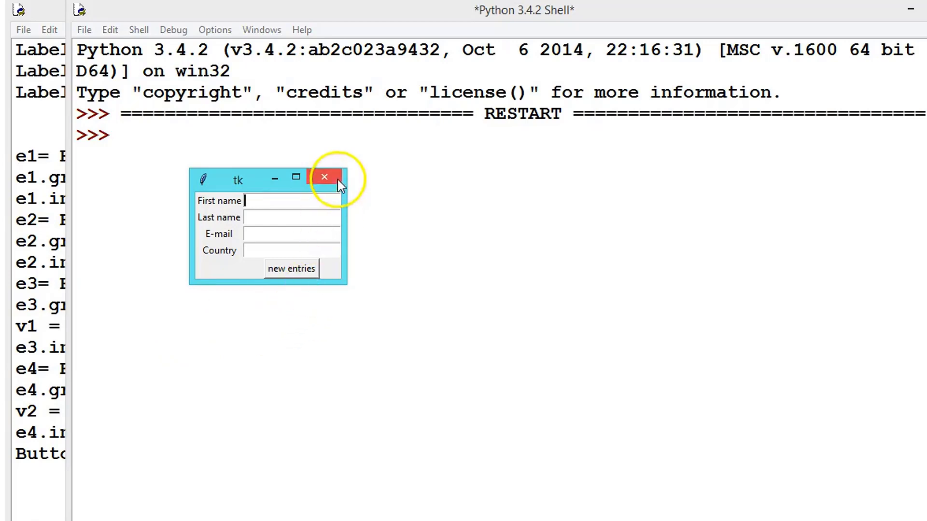
click(324, 178)
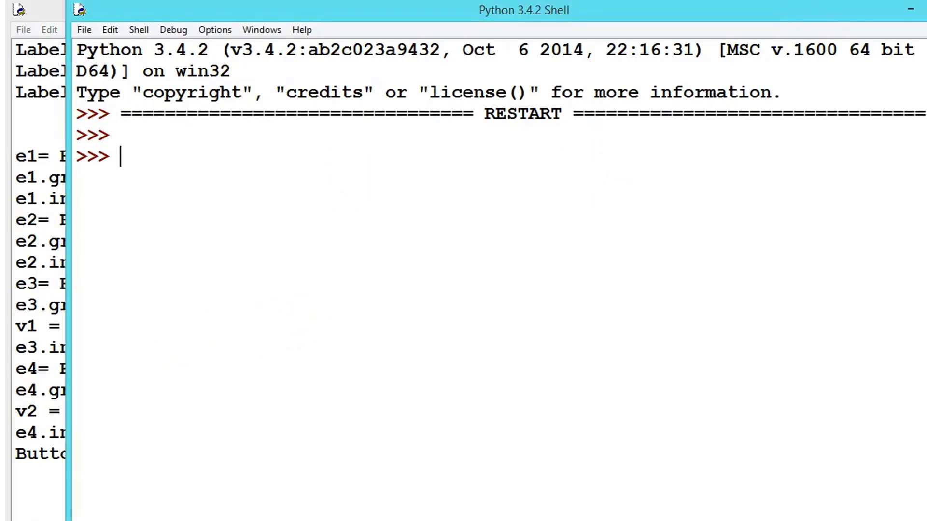